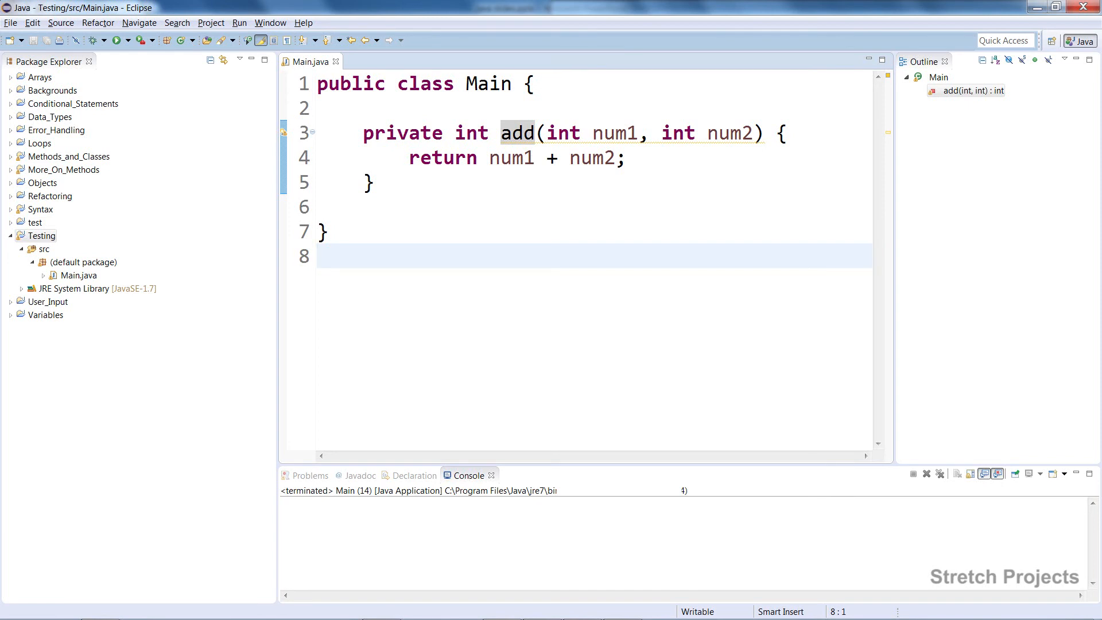
{"action": "mouse_move", "coordinate": [277, 239]}
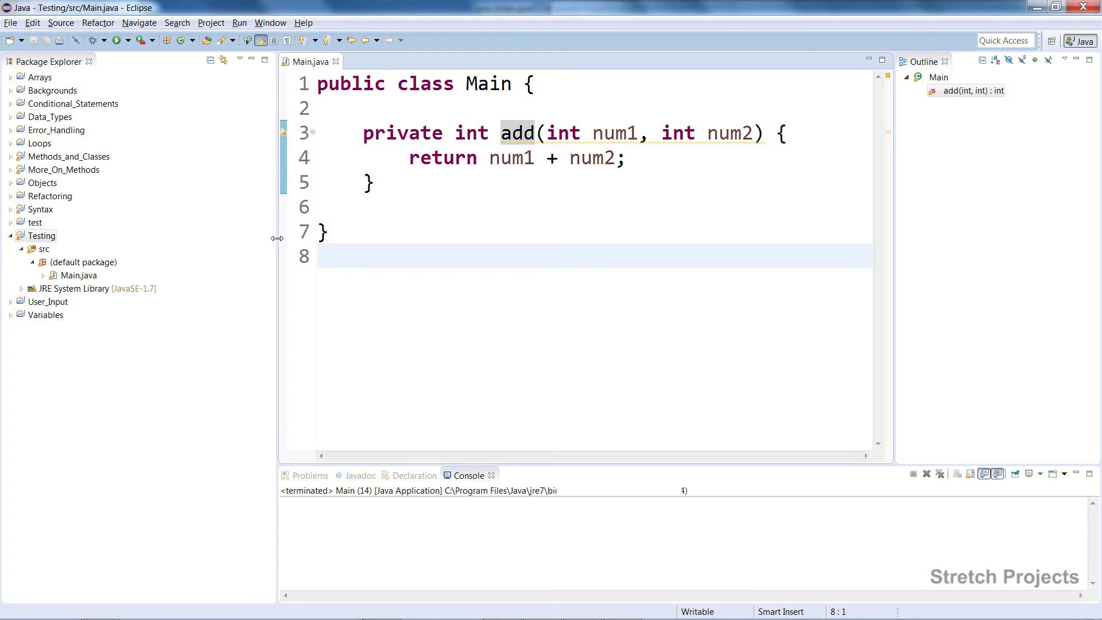
Step: Show the context menu for the Testing project in Package Explorer
{"action": "right_click", "coordinate": [39, 235]}
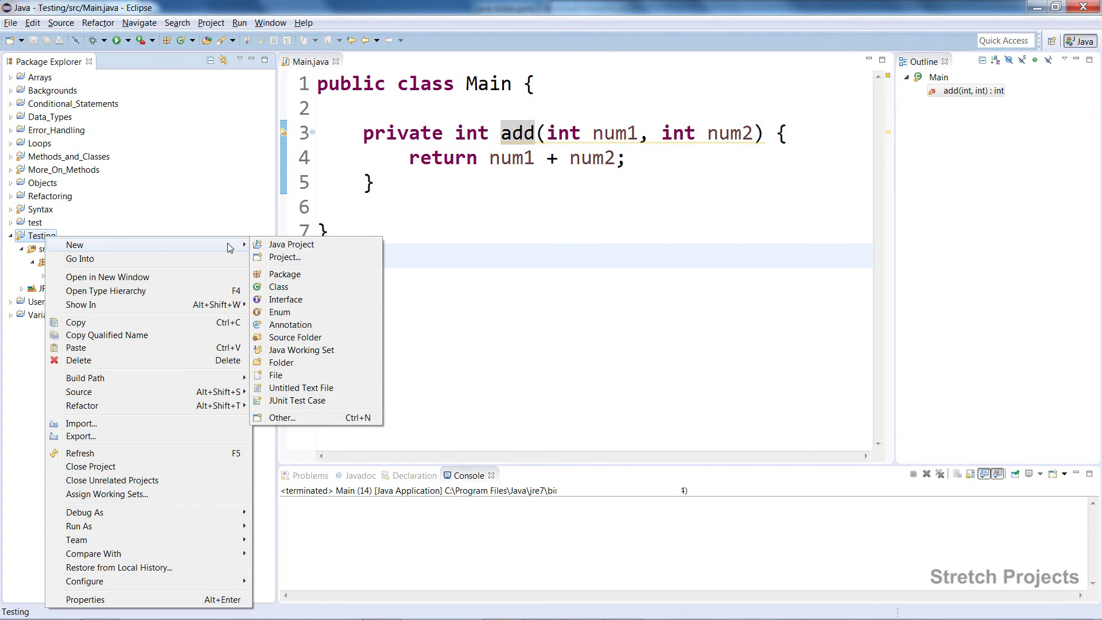
{"action": "mouse_move", "coordinate": [333, 407]}
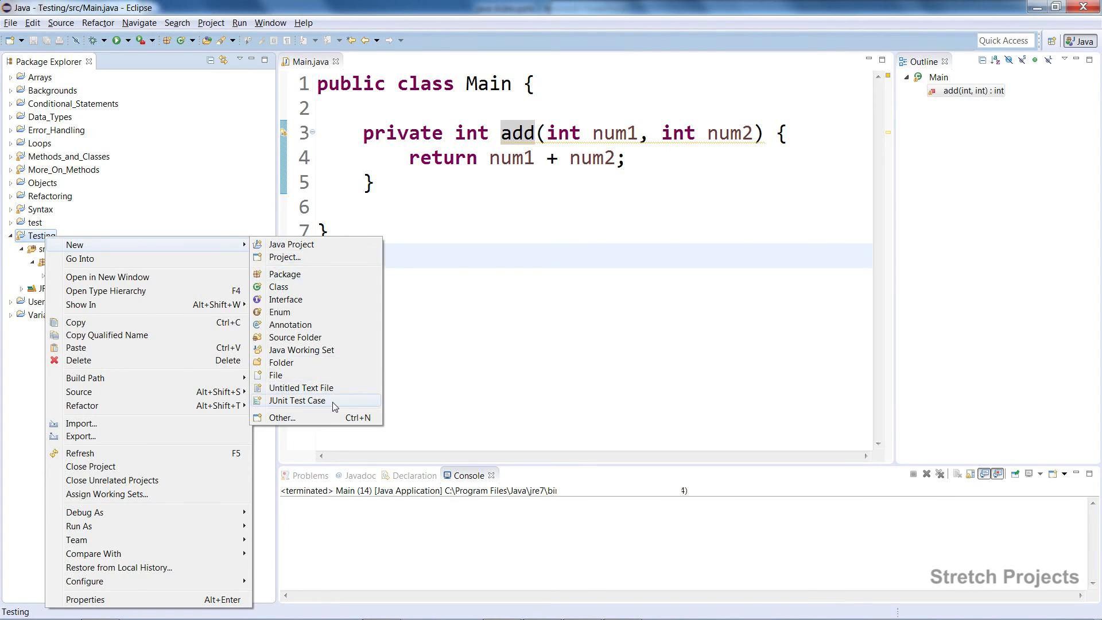
Step: Start a new JUnit 4 test case and name it TestMain
{"action": "left_click", "coordinate": [297, 401]}
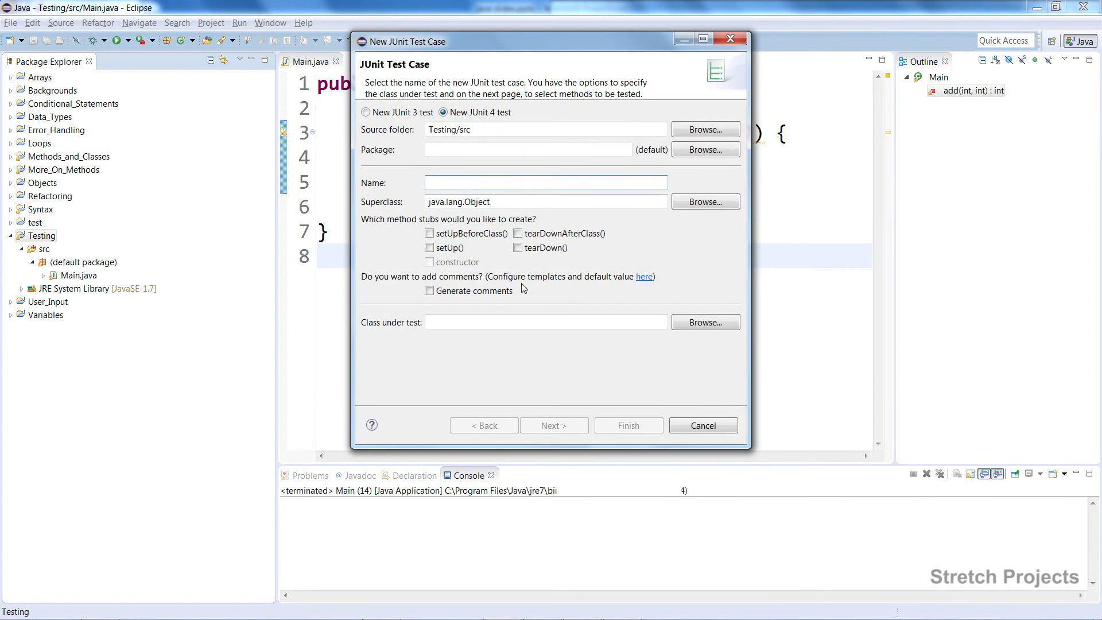
{"action": "left_click", "coordinate": [544, 183]}
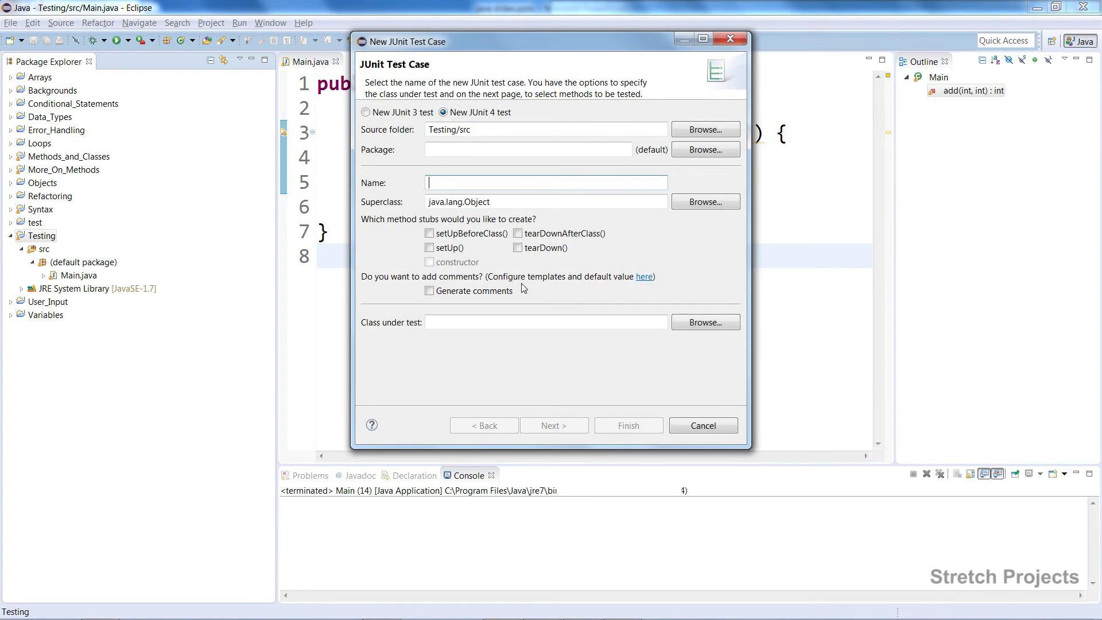
{"action": "type", "text": "TestMa"}
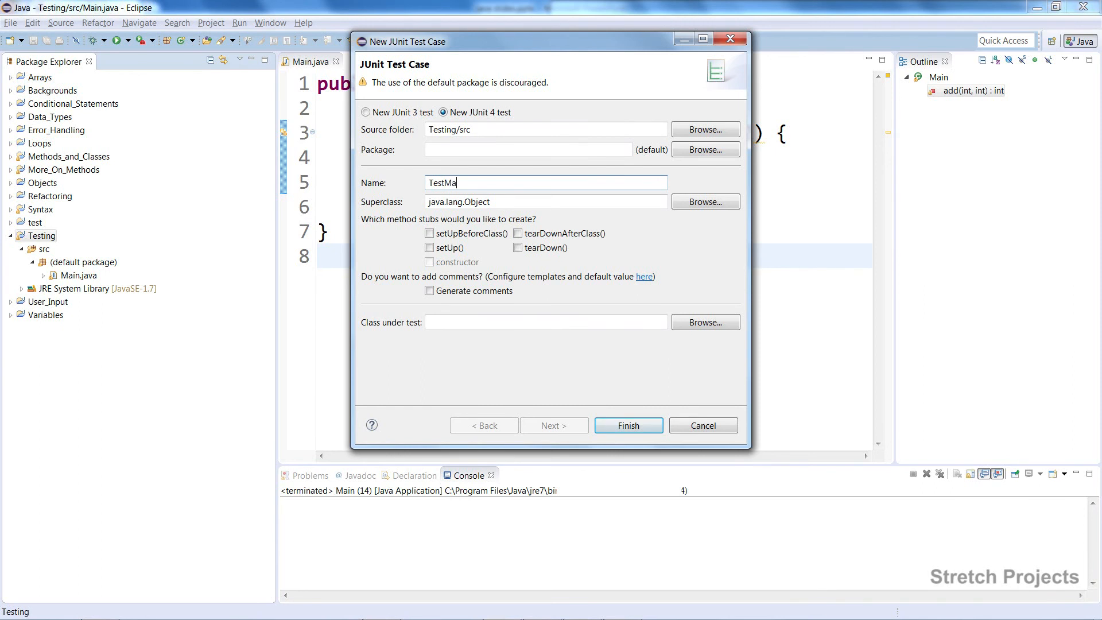
{"action": "type", "text": "in"}
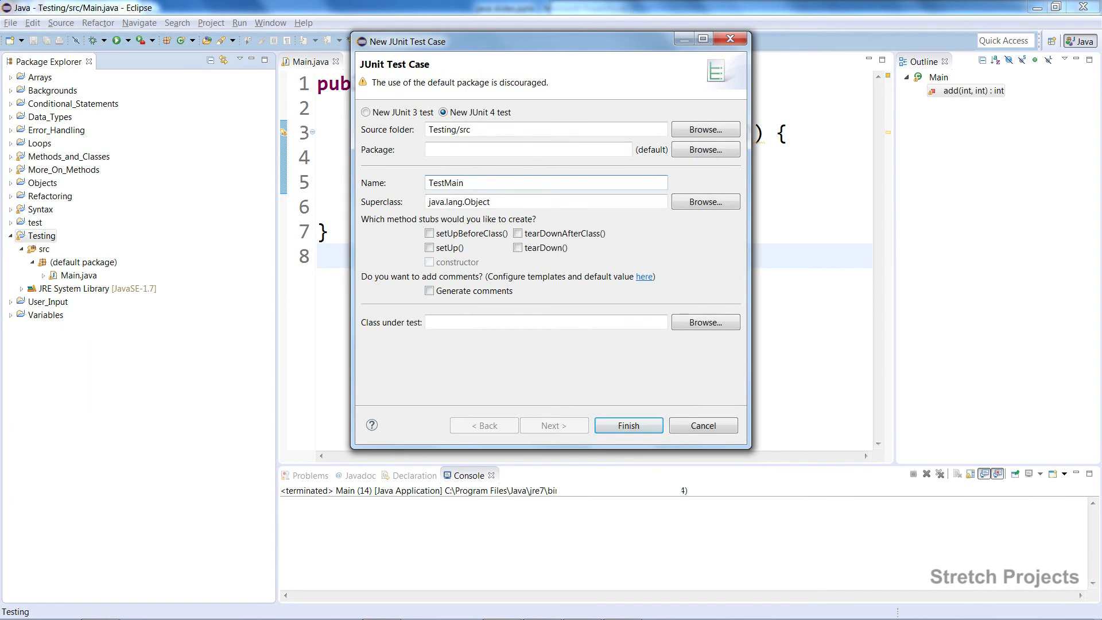
{"action": "left_click", "coordinate": [545, 183]}
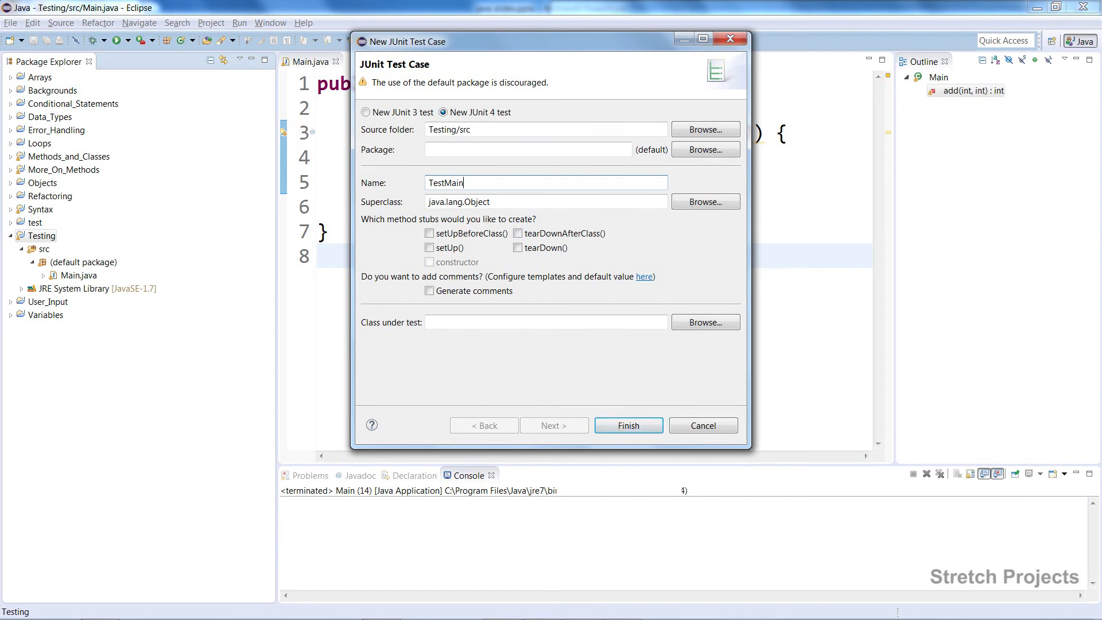
Step: Finish the wizard, keeping 'Add JUnit 4 library to the build path' selected
{"action": "left_click", "coordinate": [627, 425]}
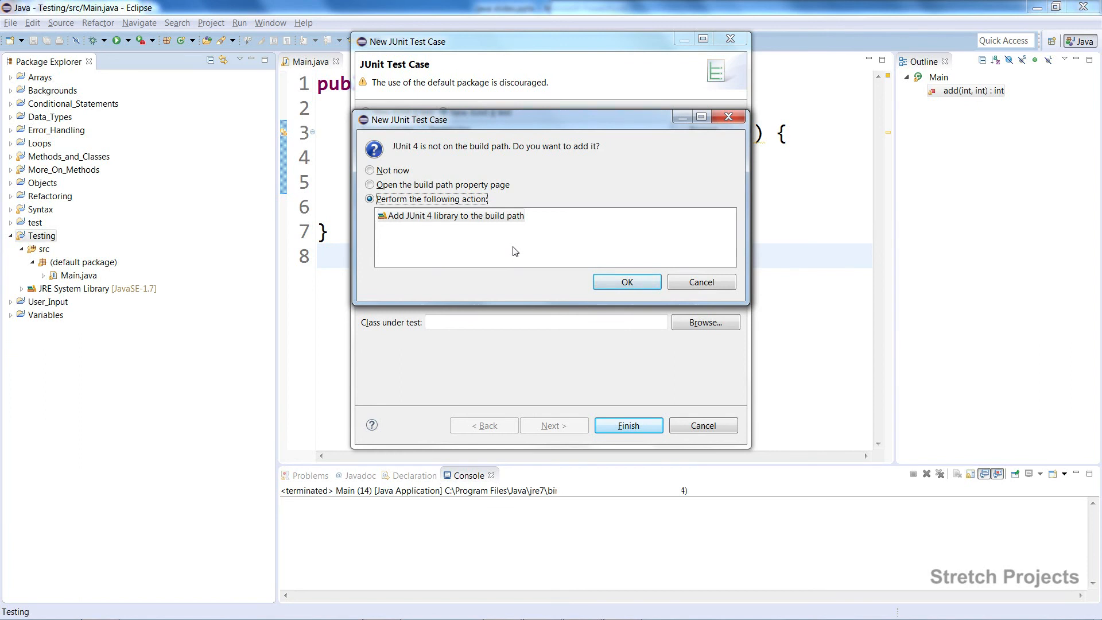
{"action": "mouse_move", "coordinate": [556, 261]}
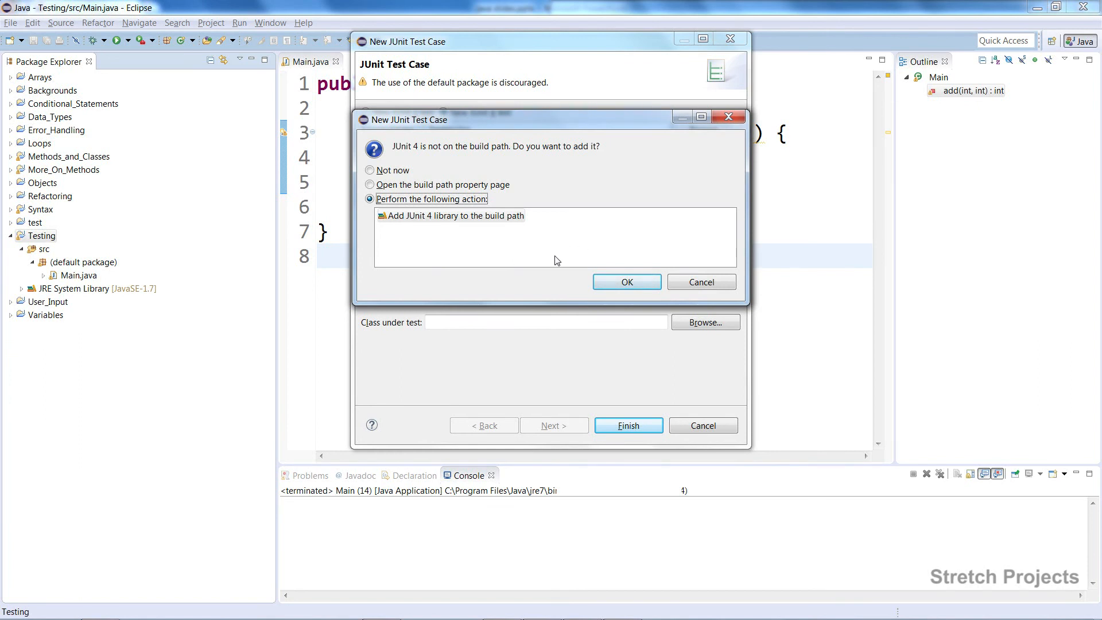
{"action": "mouse_move", "coordinate": [574, 271]}
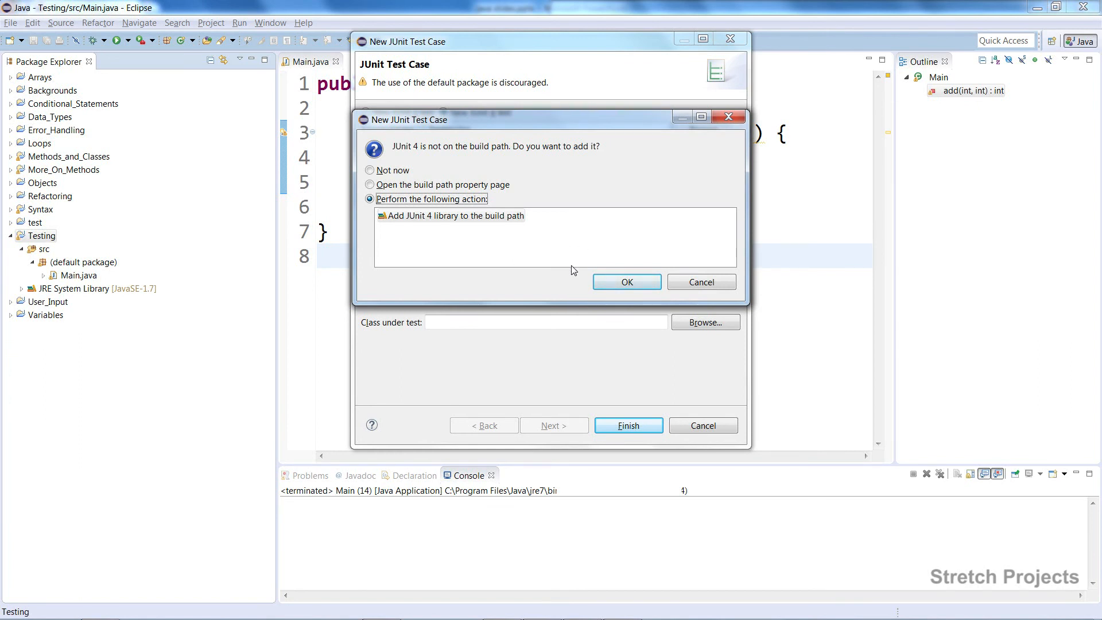
{"action": "mouse_move", "coordinate": [581, 284]}
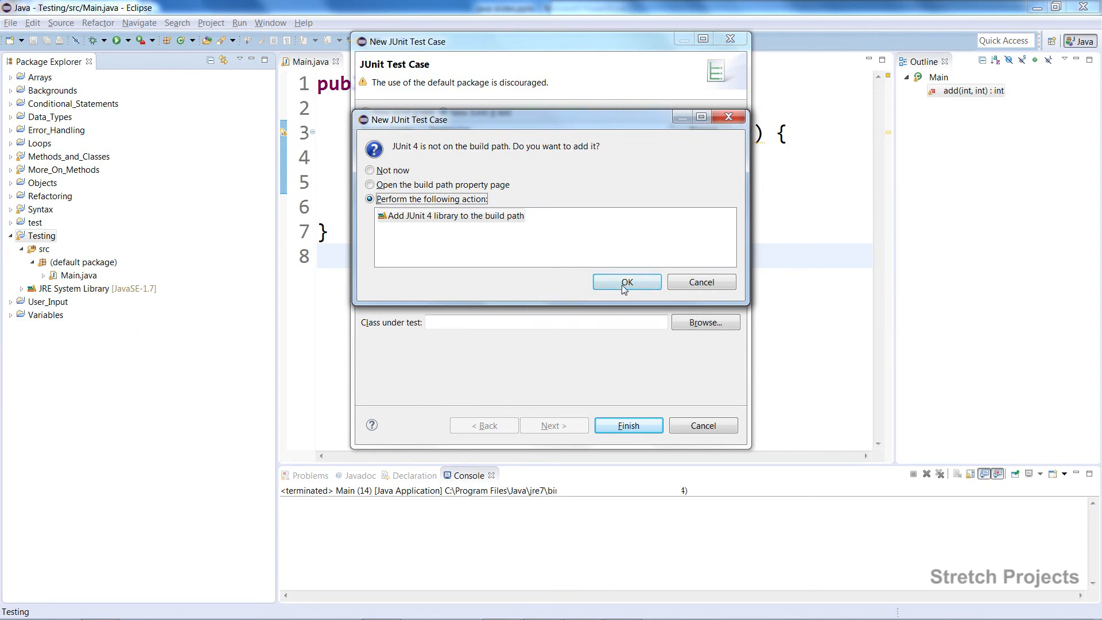
Step: Confirm adding JUnit 4, then replace fail(...) with Main test = new Main(); in the test method
{"action": "left_click", "coordinate": [625, 282]}
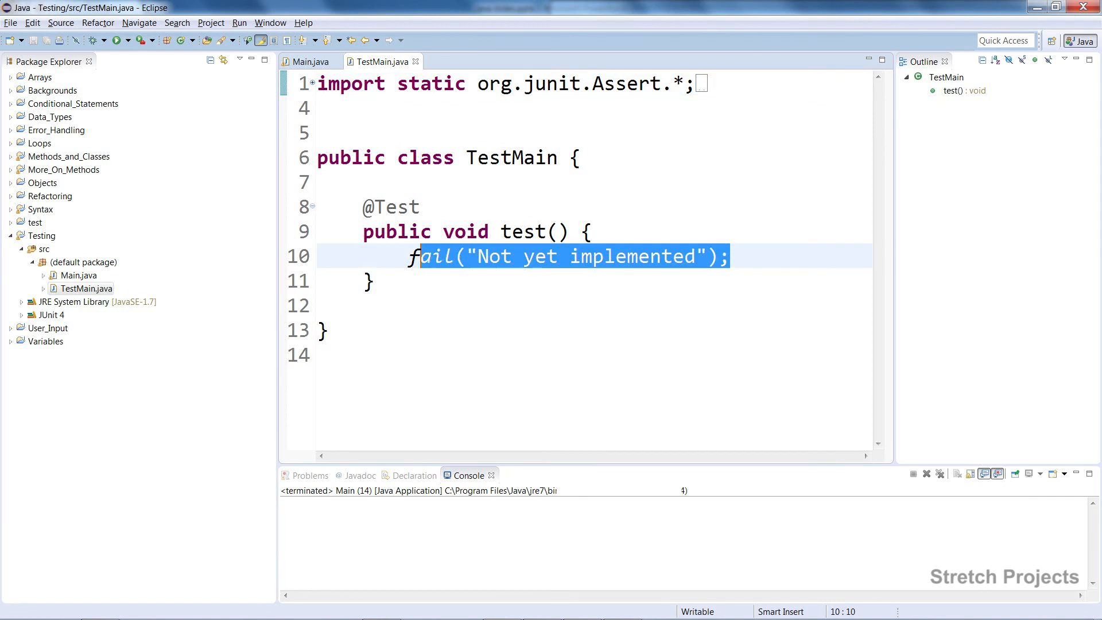
{"action": "key", "text": "Delete"}
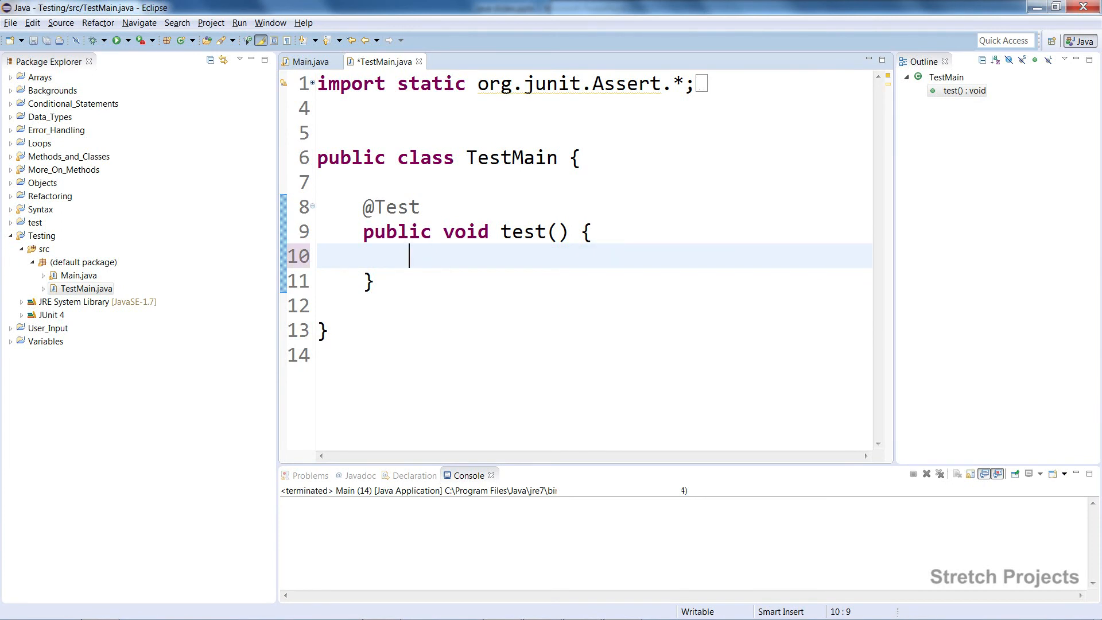
{"action": "type", "text": "new"}
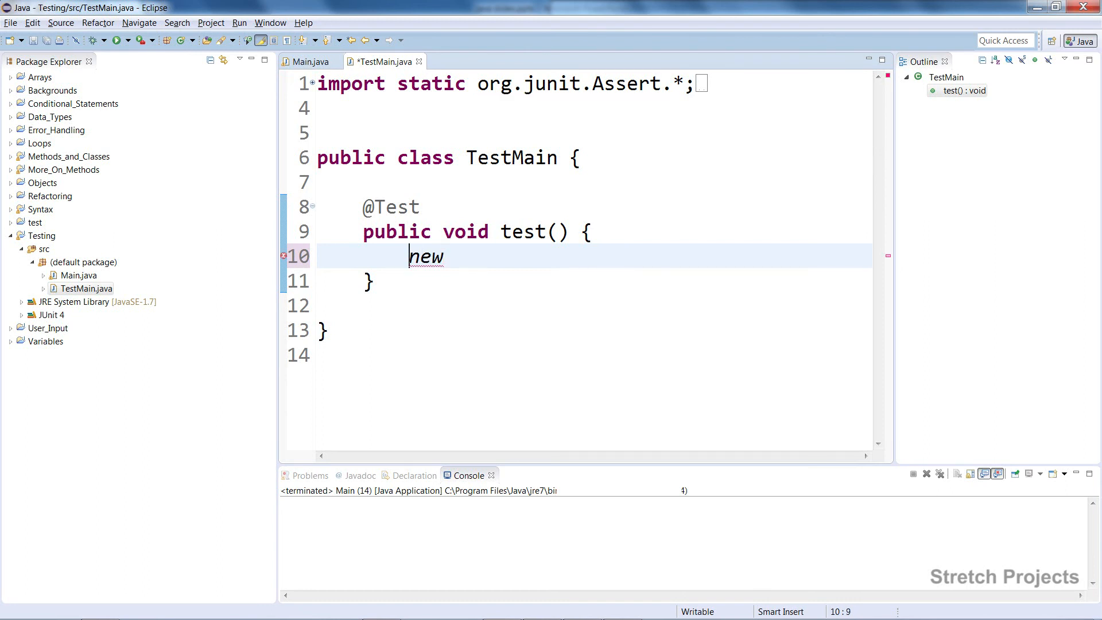
{"action": "type", "text": "test ="}
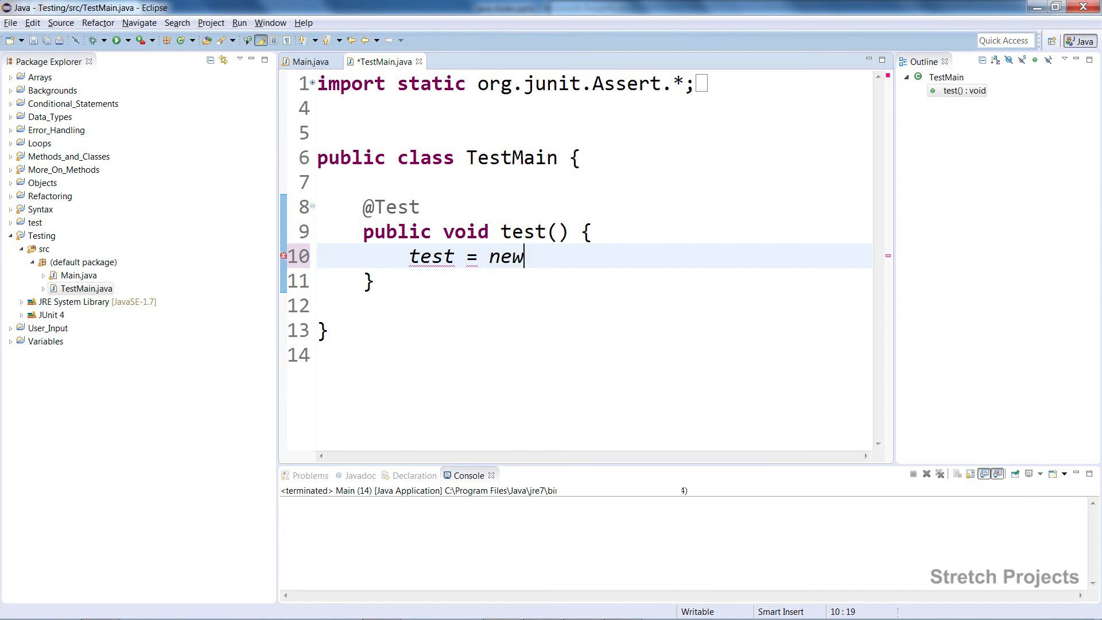
{"action": "type", "text": "Main"}
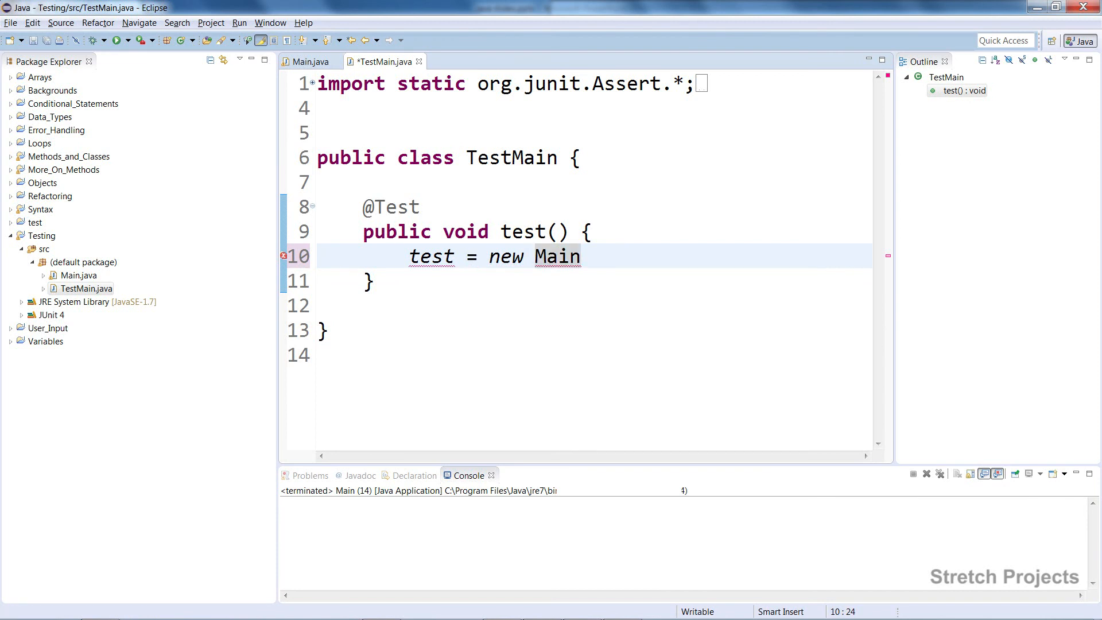
{"action": "type", "text": "();"}
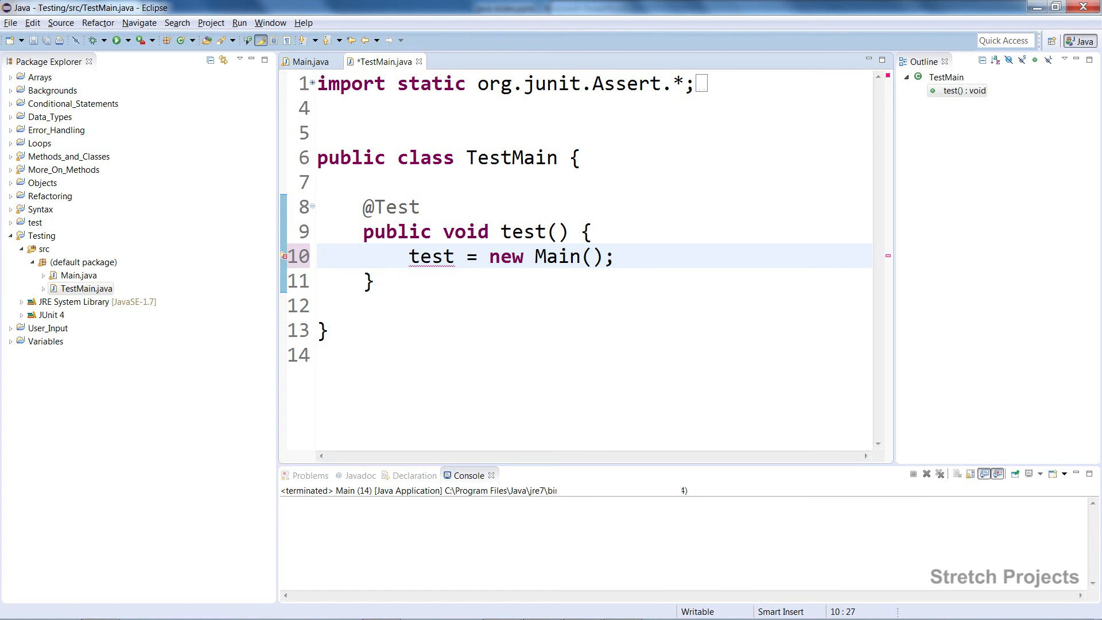
{"action": "left_click", "coordinate": [320, 256]}
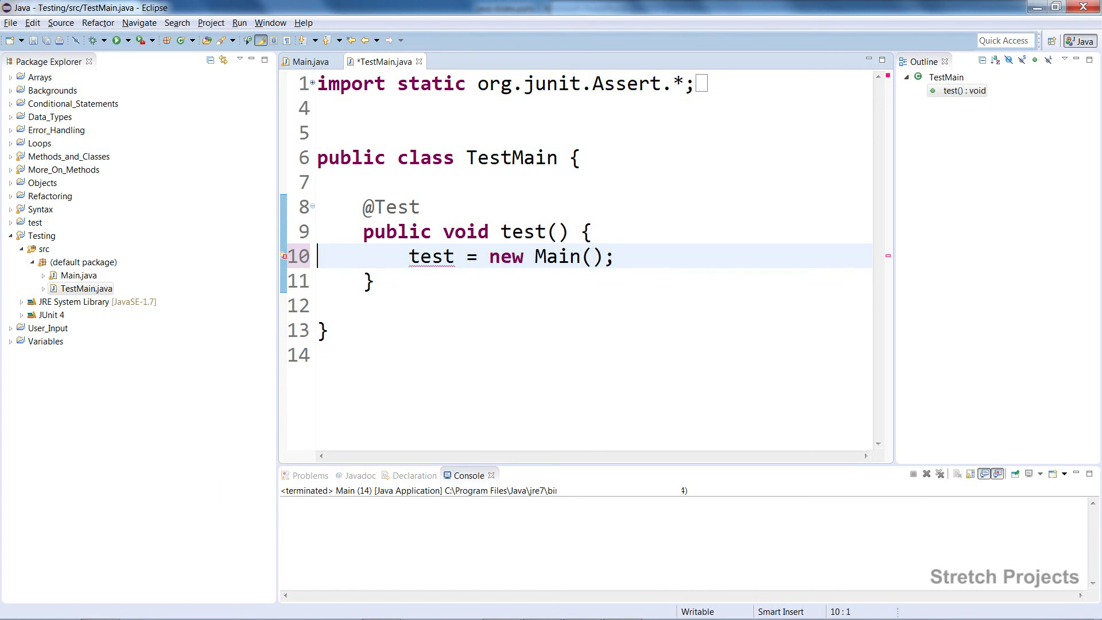
{"action": "type", "text": "Main"}
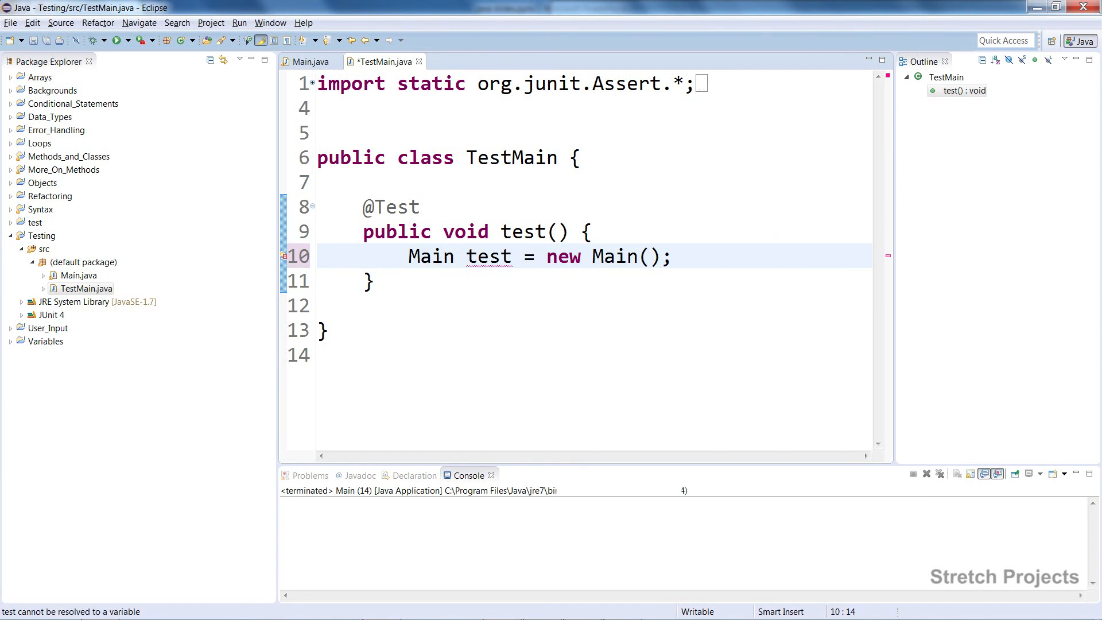
{"action": "key", "text": "Return"}
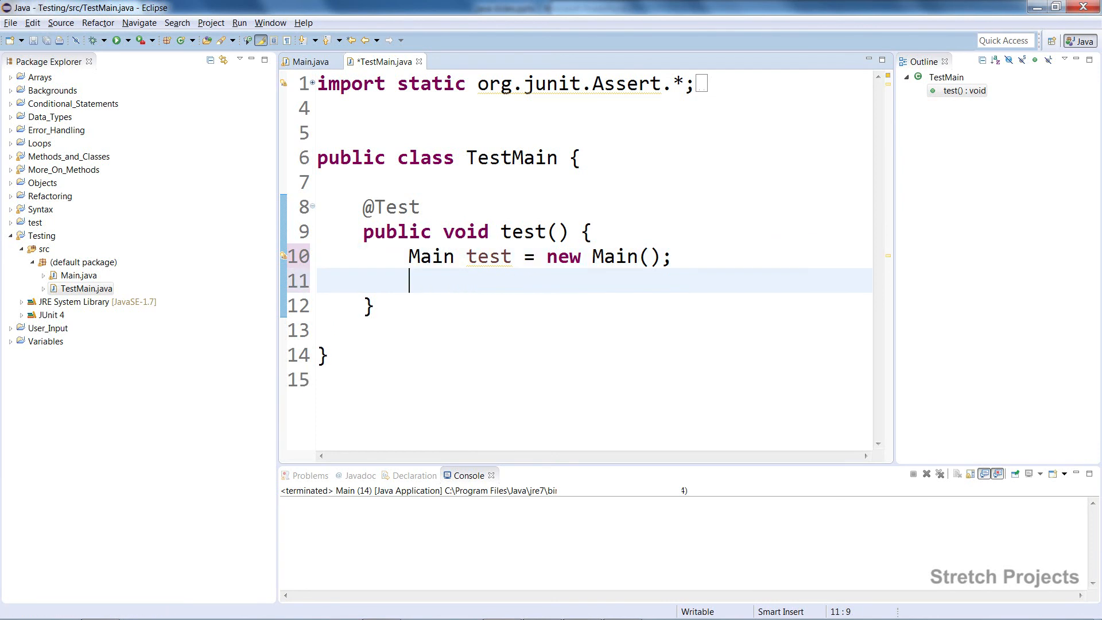
Step: Write assertEquals("1+1=2", 2, test.add(1,1)); inside the test method
{"action": "key", "text": "Return"}
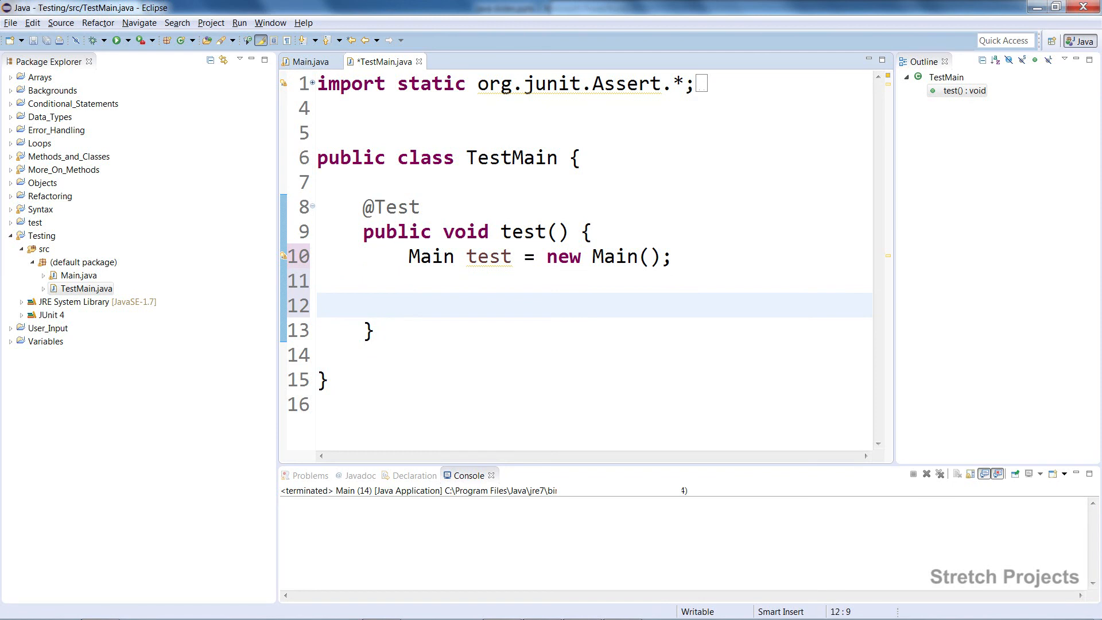
{"action": "type", "text": "se"}
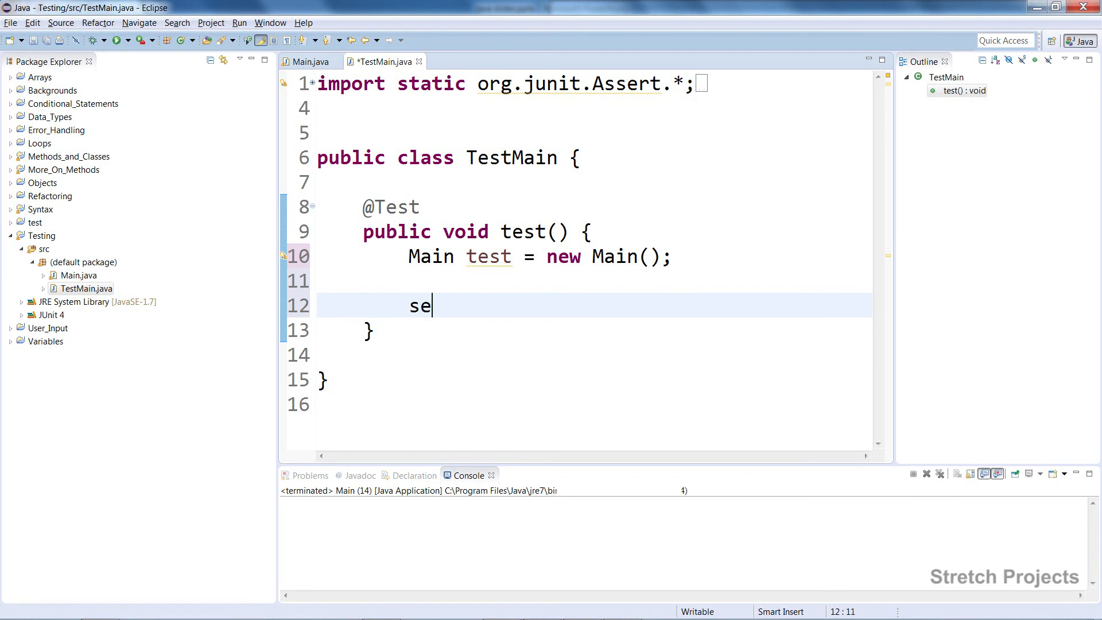
{"action": "type", "text": "assertE"}
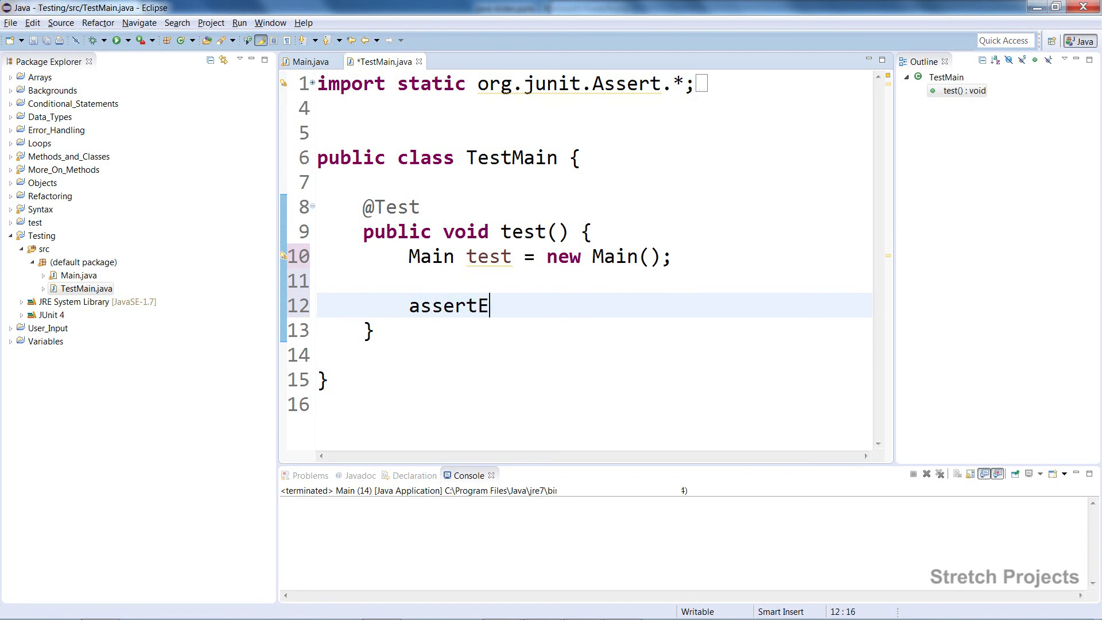
{"action": "type", "text": "qu"}
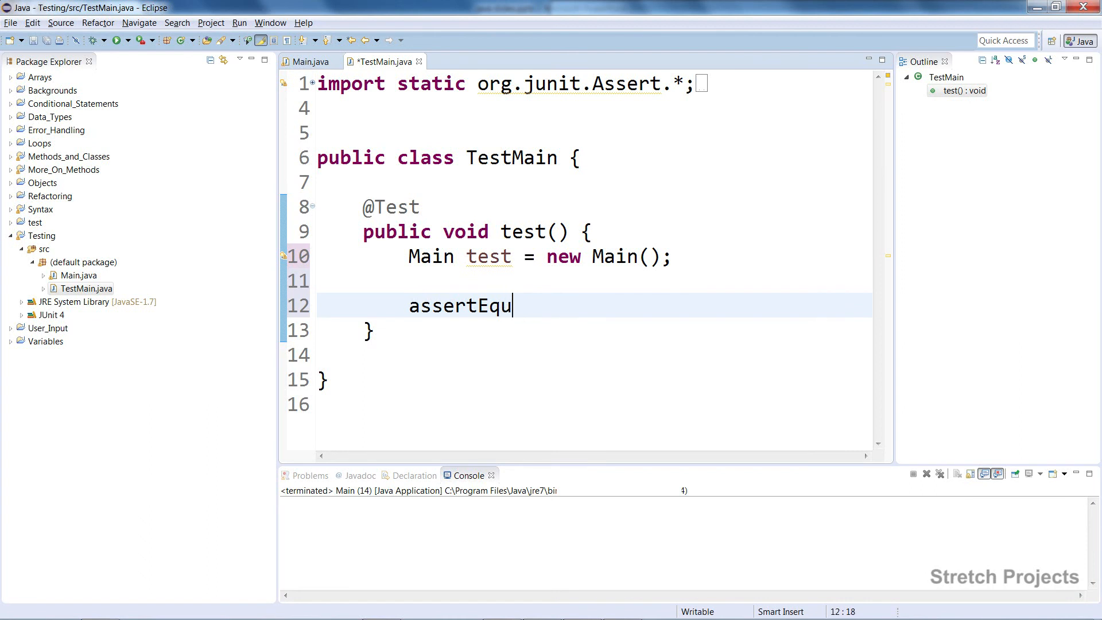
{"action": "type", "text": "als();"}
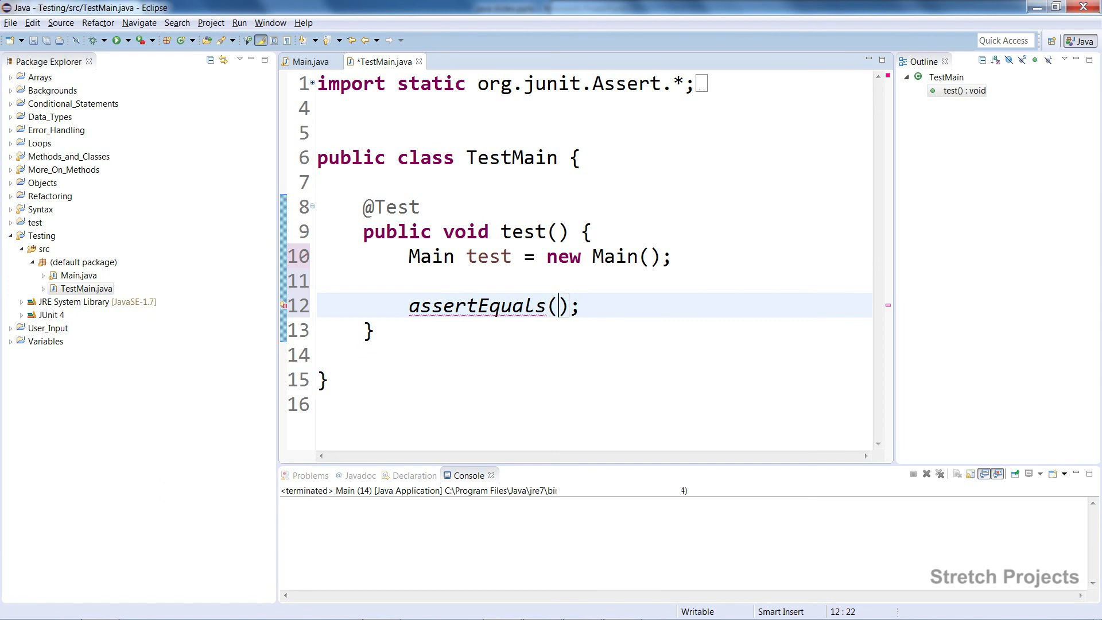
{"action": "type", "text": "\"\""}
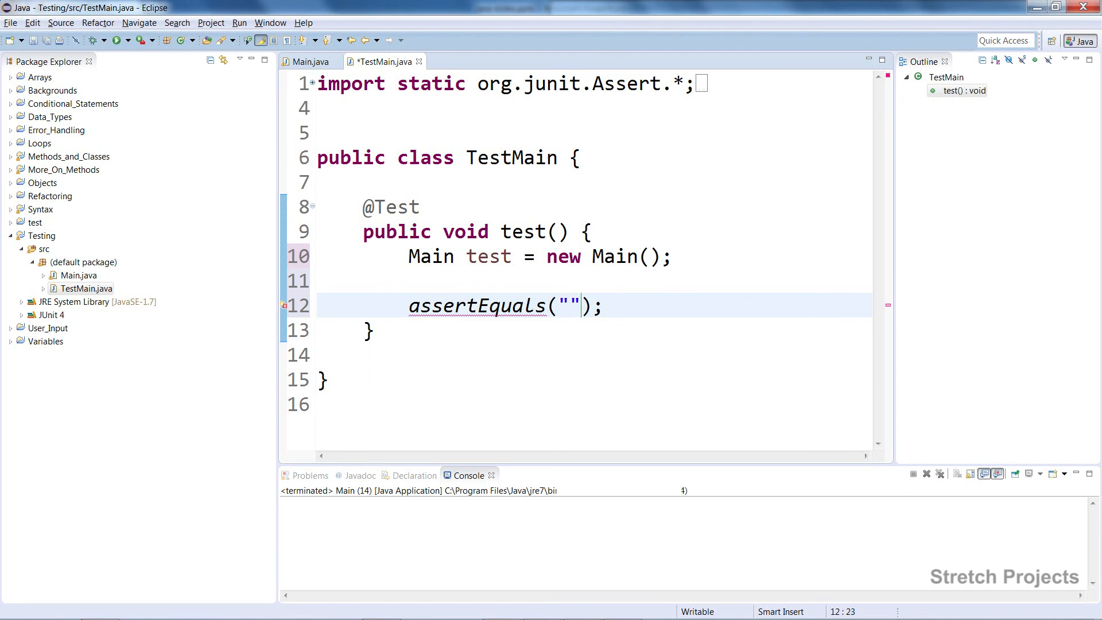
{"action": "type", "text": "1"}
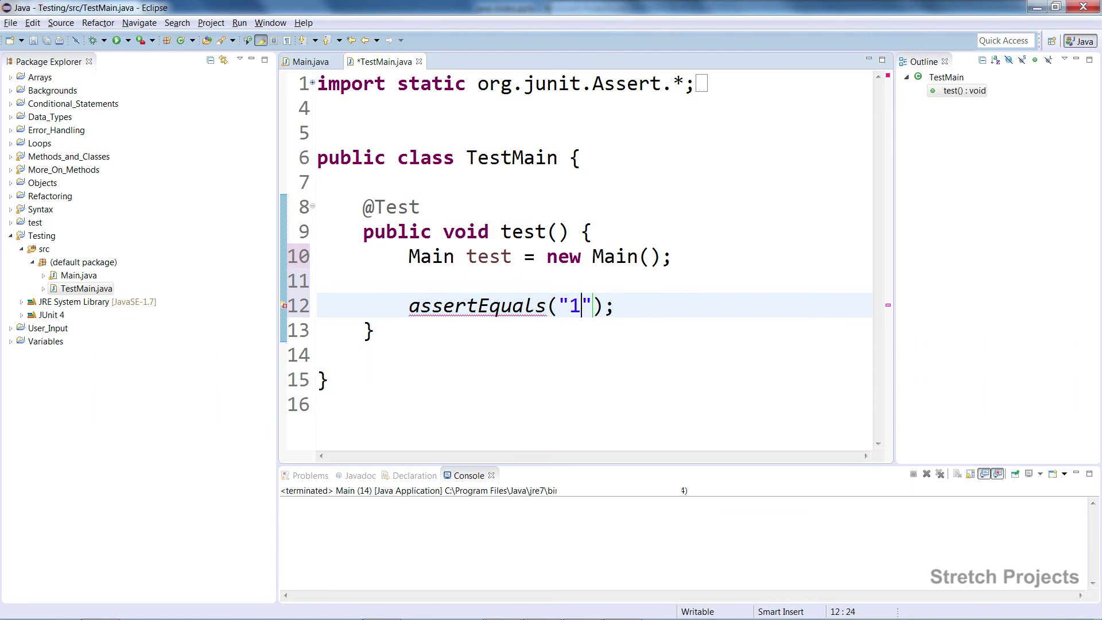
{"action": "type", "text": "+1=2"}
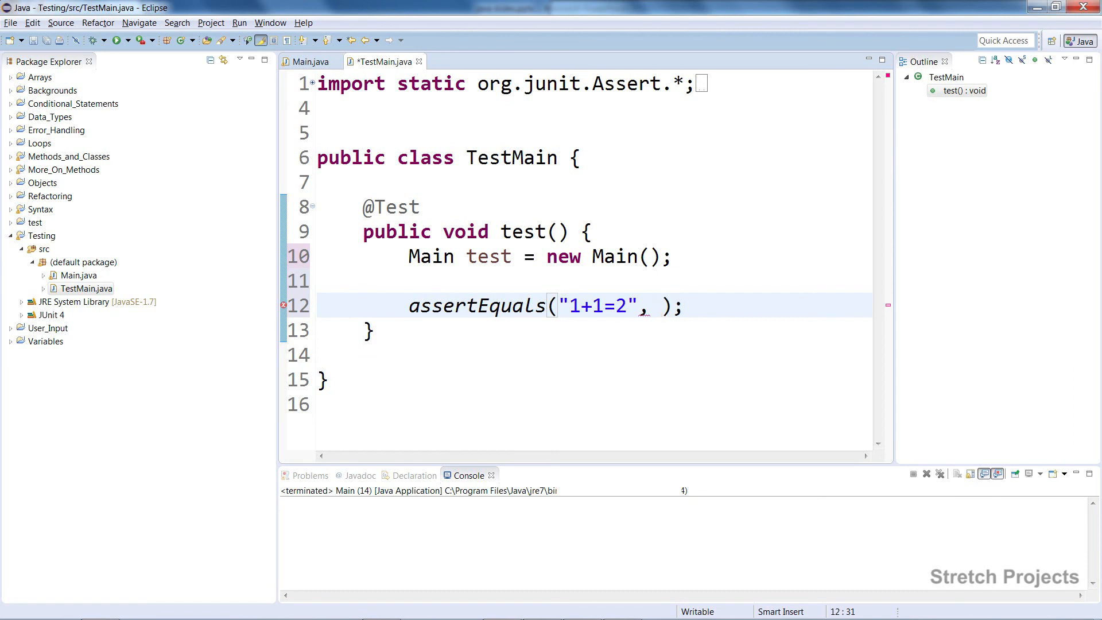
{"action": "type", "text": "2"}
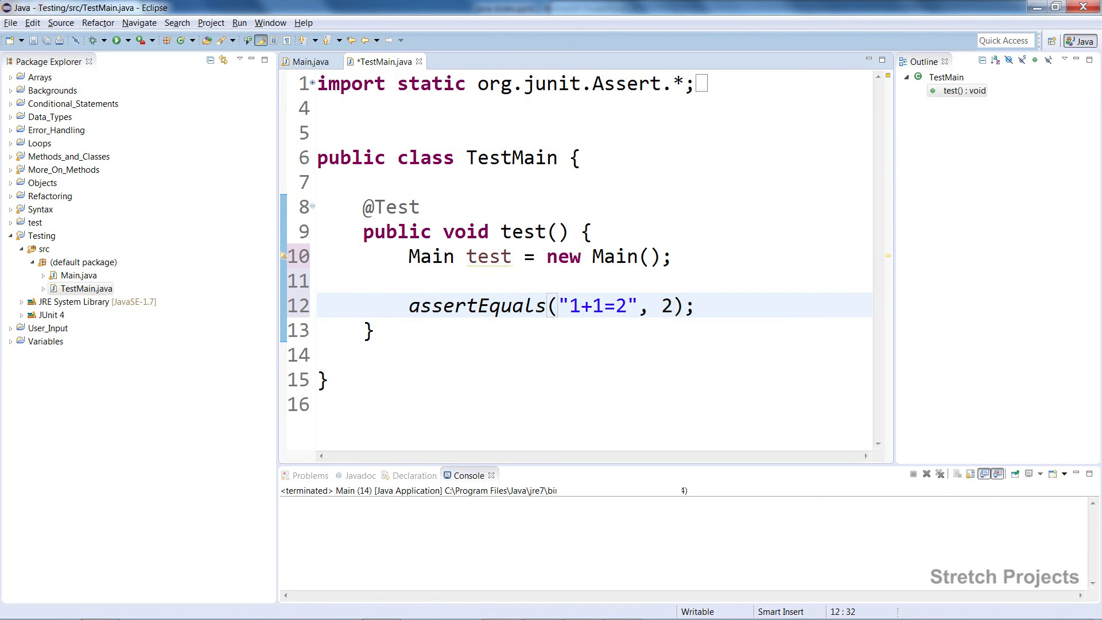
{"action": "type", "text": ","}
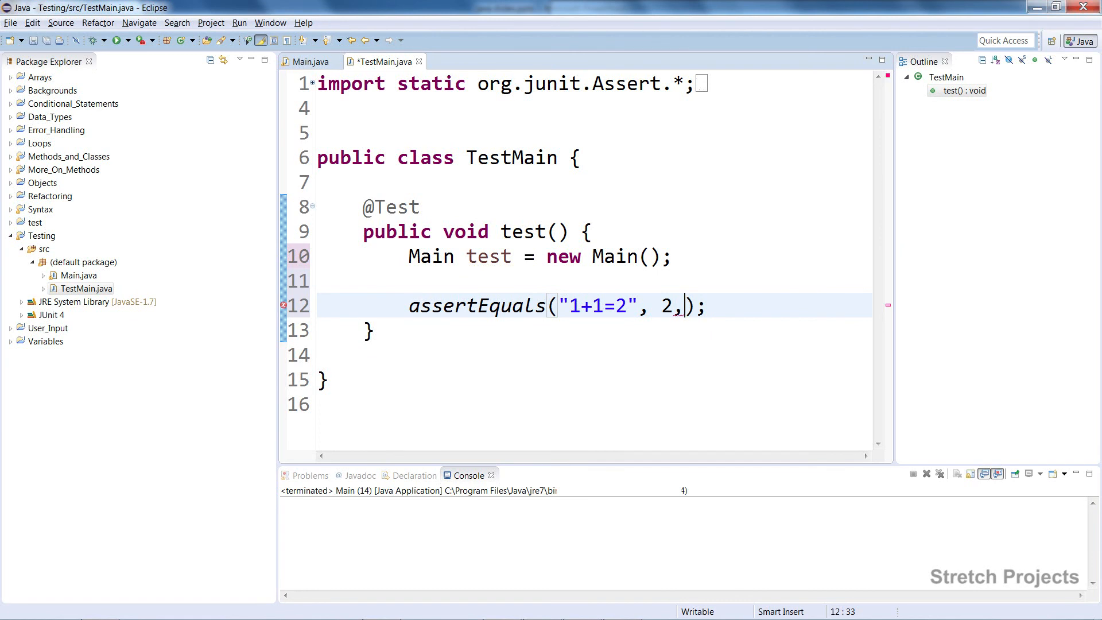
{"action": "type", "text": "t"}
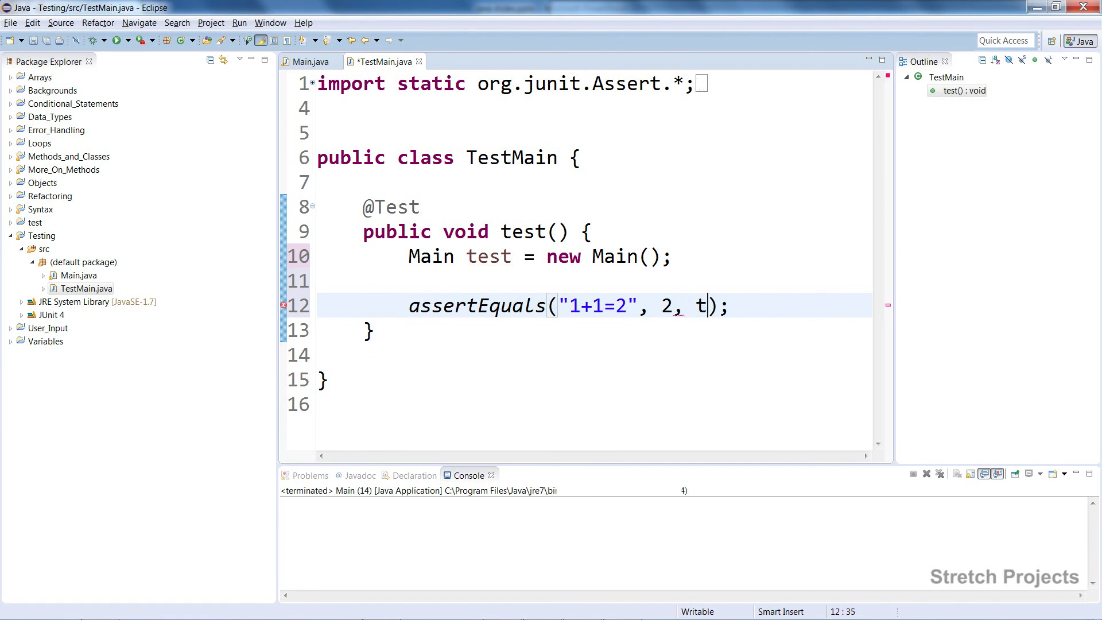
{"action": "type", "text": "est.a"}
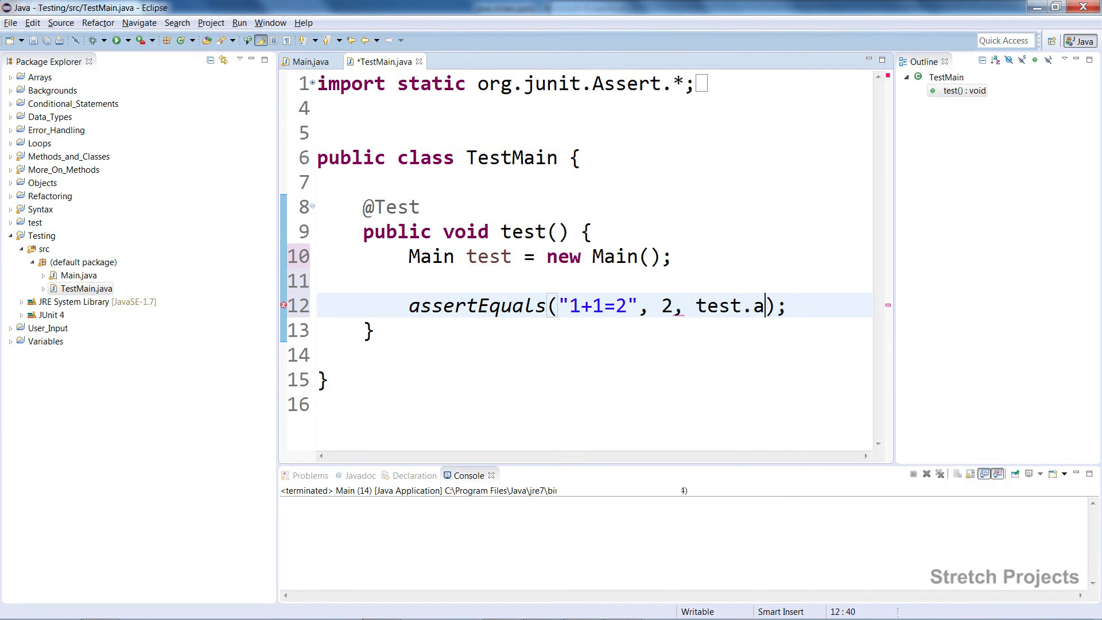
{"action": "type", "text": "dd()"}
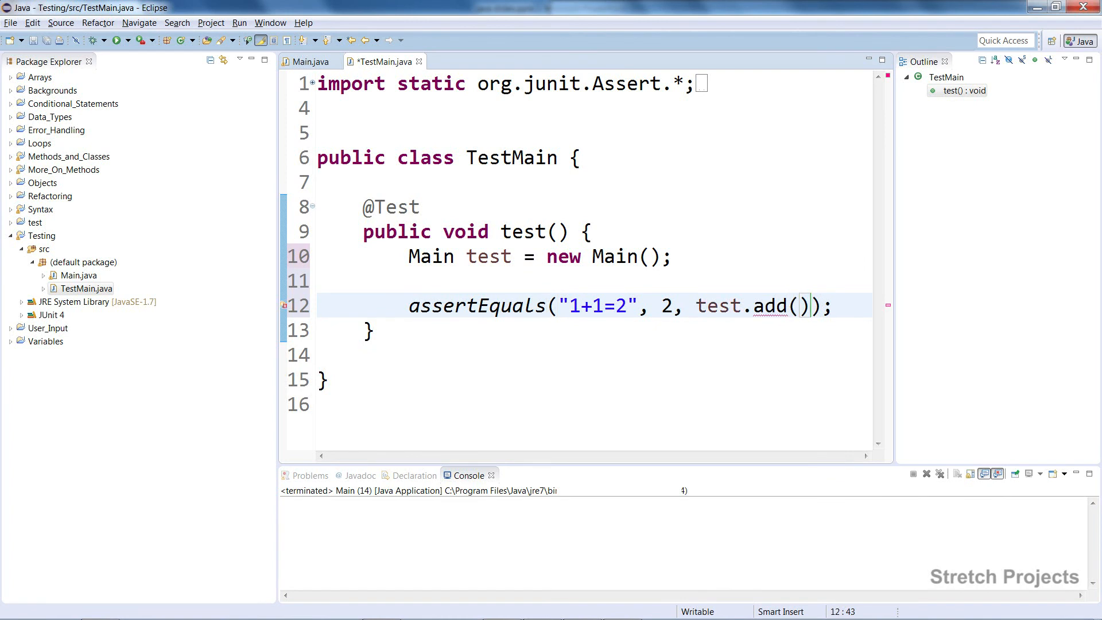
{"action": "type", "text": "1,1"}
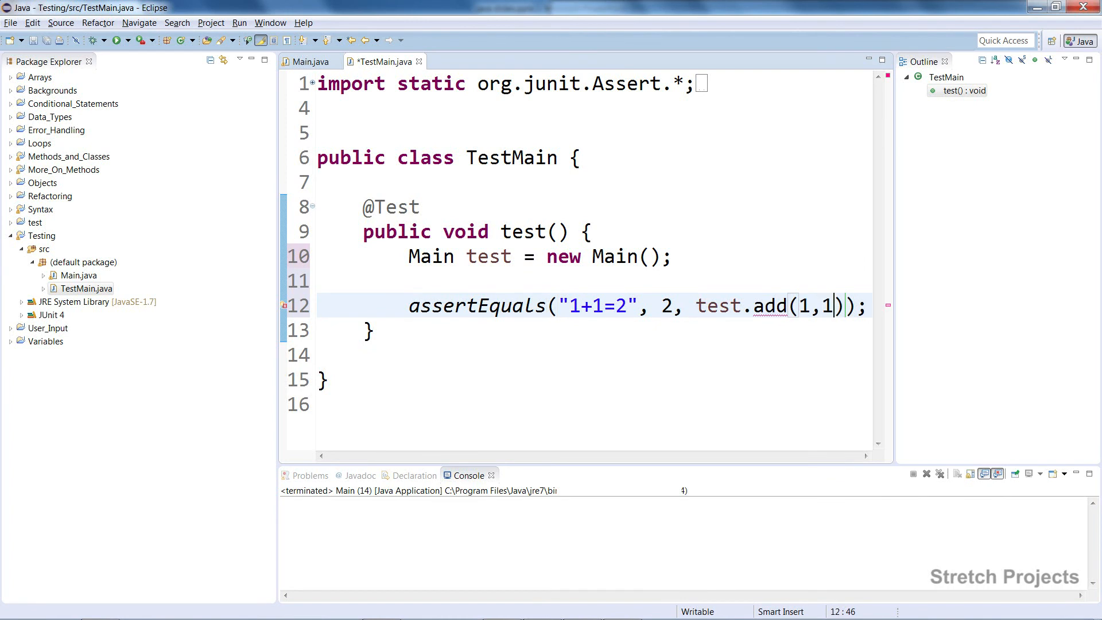
Step: Check Main.java's add method against TestMain and save both files
{"action": "left_click", "coordinate": [376, 331]}
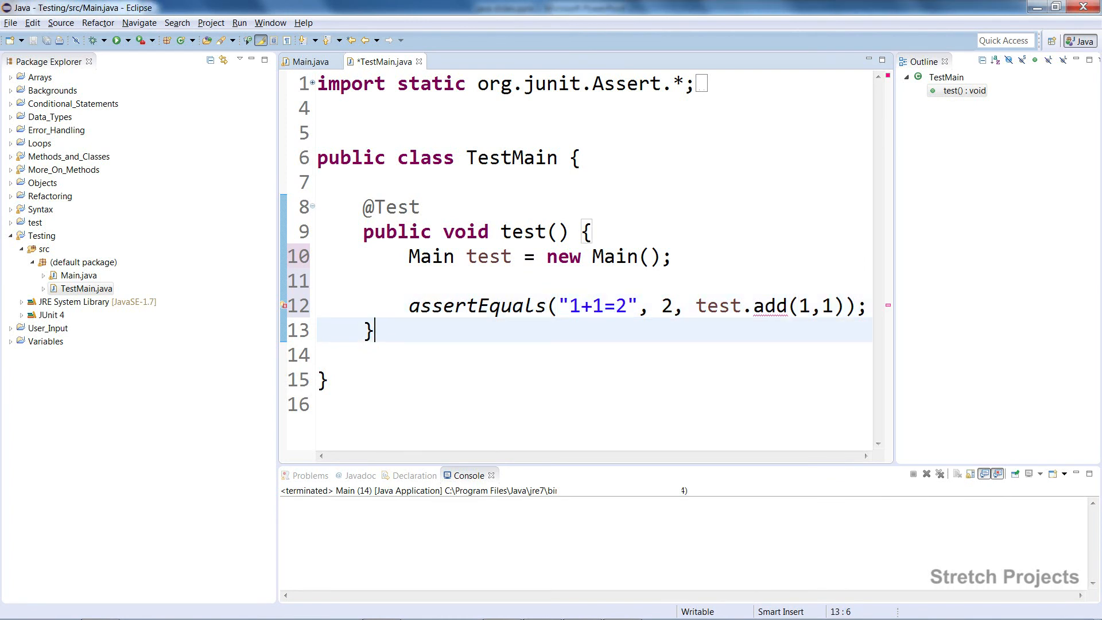
{"action": "left_click", "coordinate": [309, 60]}
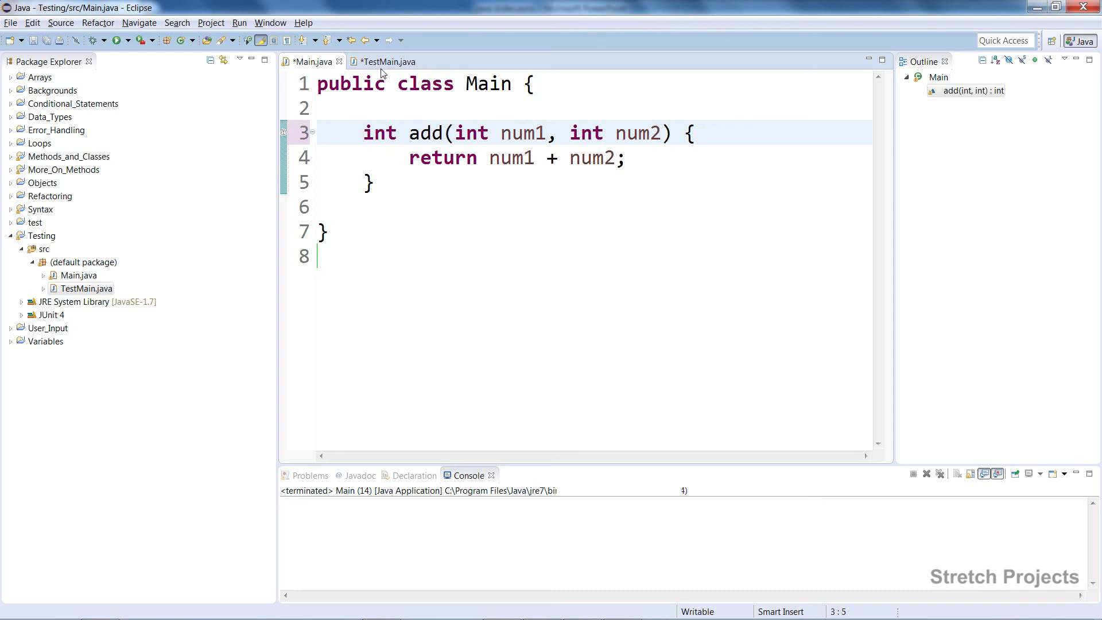
{"action": "left_click", "coordinate": [387, 61]}
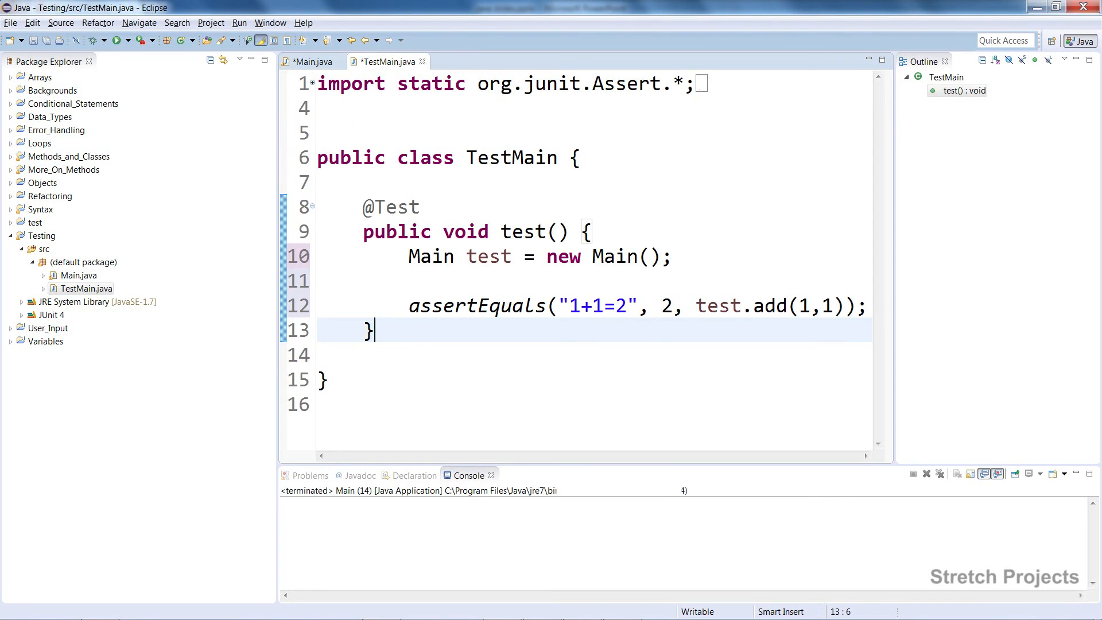
{"action": "left_click", "coordinate": [309, 61]}
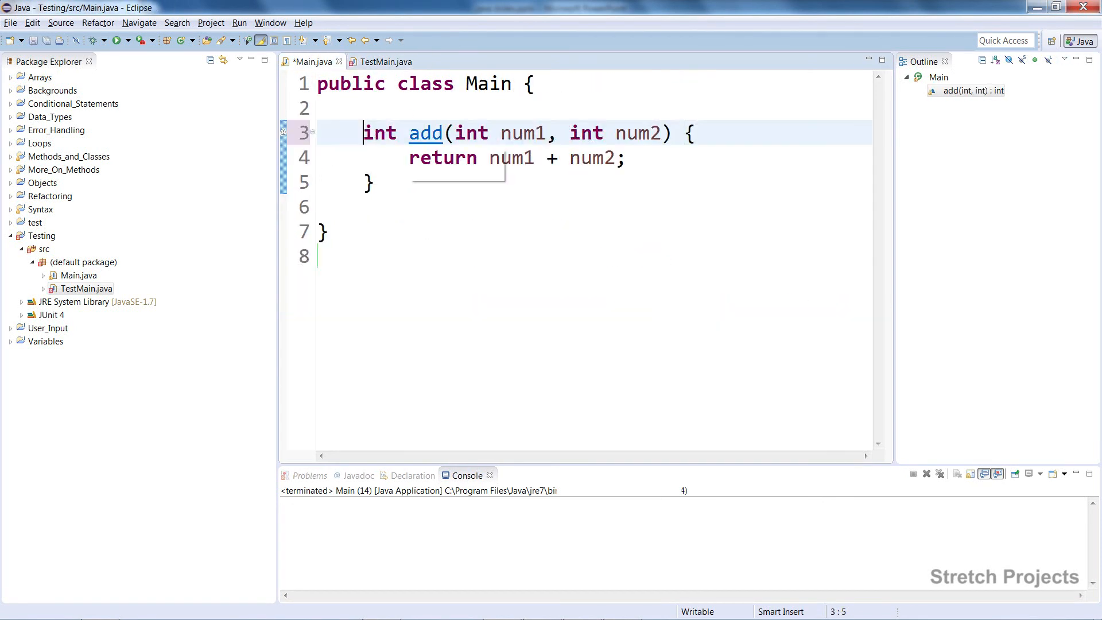
{"action": "left_click", "coordinate": [382, 62]}
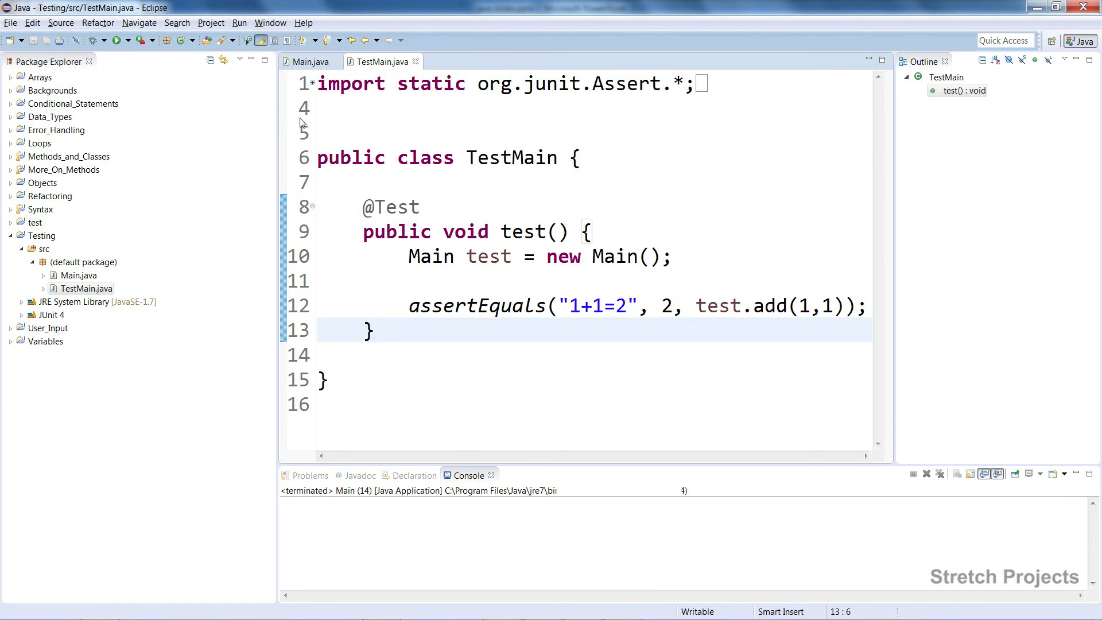
{"action": "left_click", "coordinate": [115, 40]}
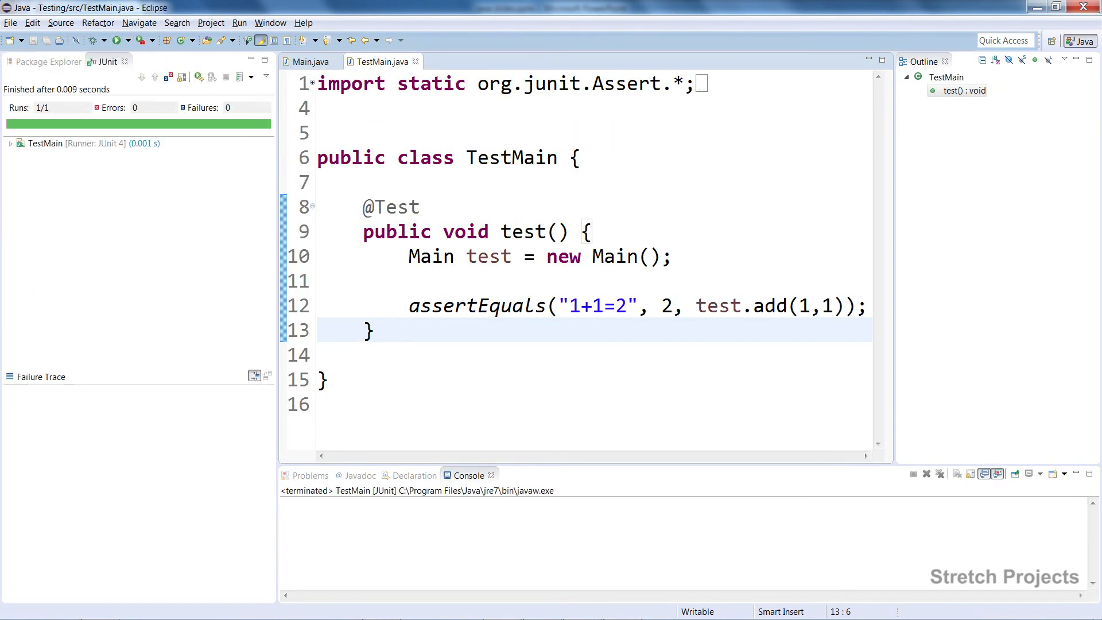
{"action": "mouse_move", "coordinate": [150, 310]}
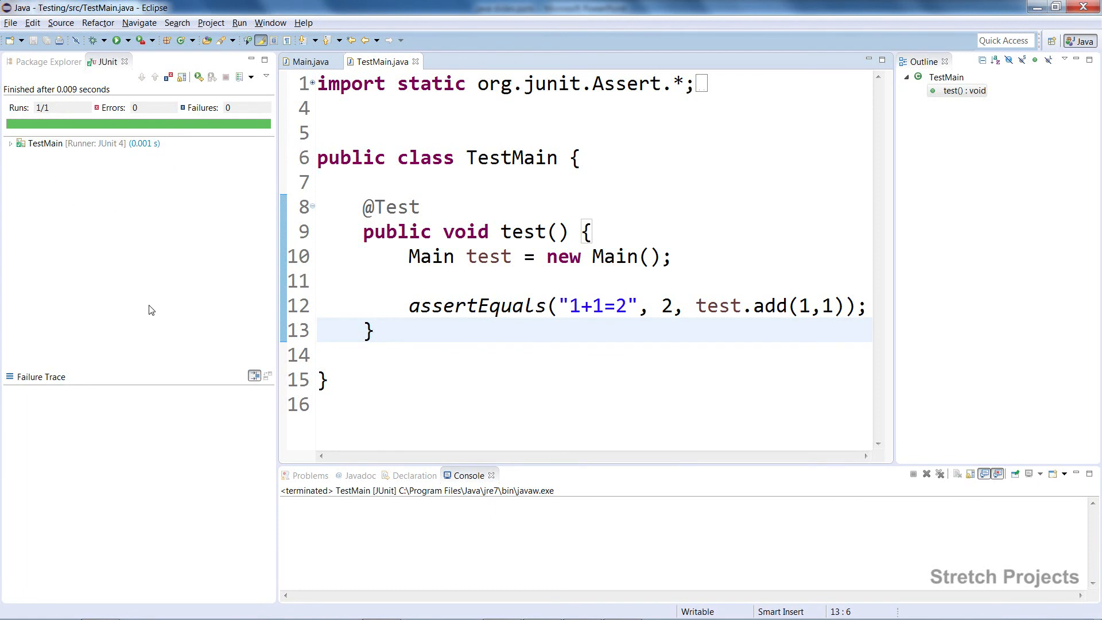
{"action": "mouse_move", "coordinate": [23, 164]}
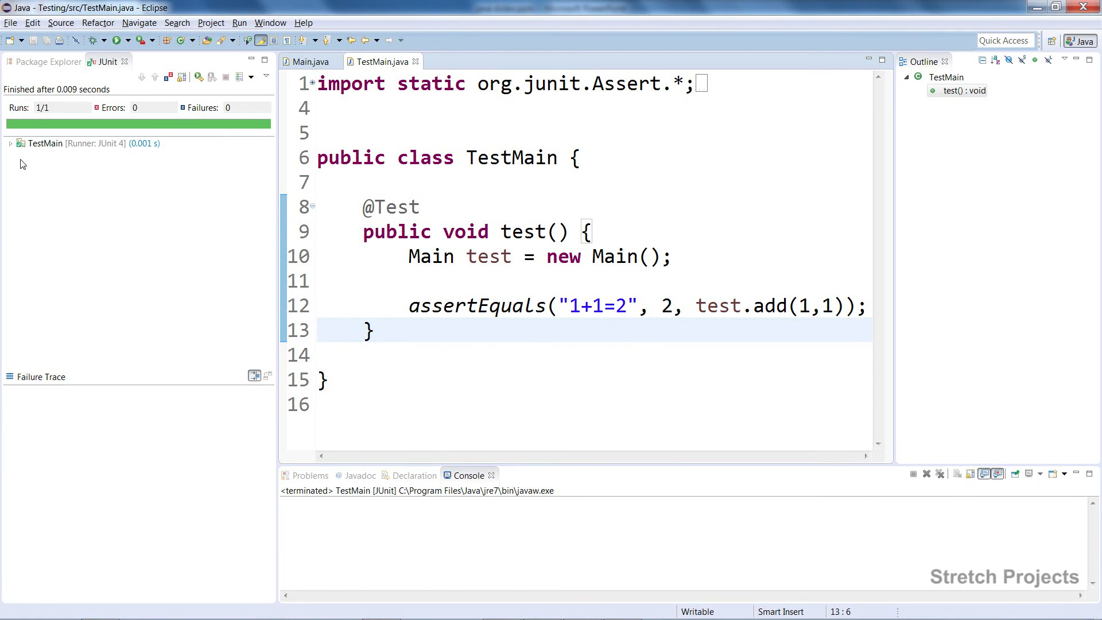
{"action": "left_click", "coordinate": [11, 143]}
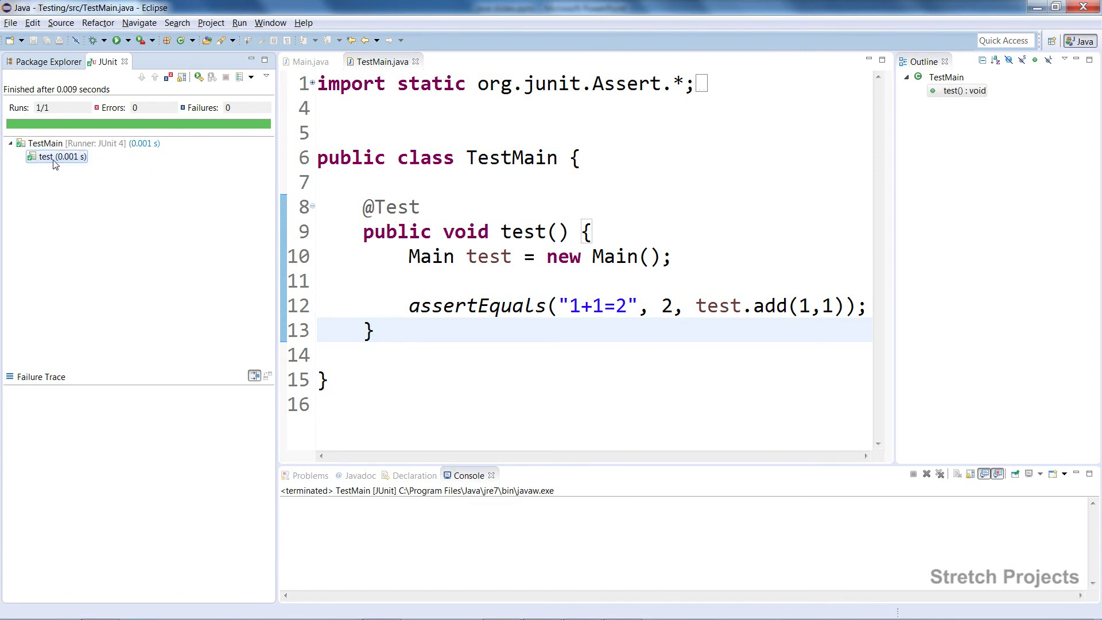
{"action": "mouse_move", "coordinate": [82, 164]}
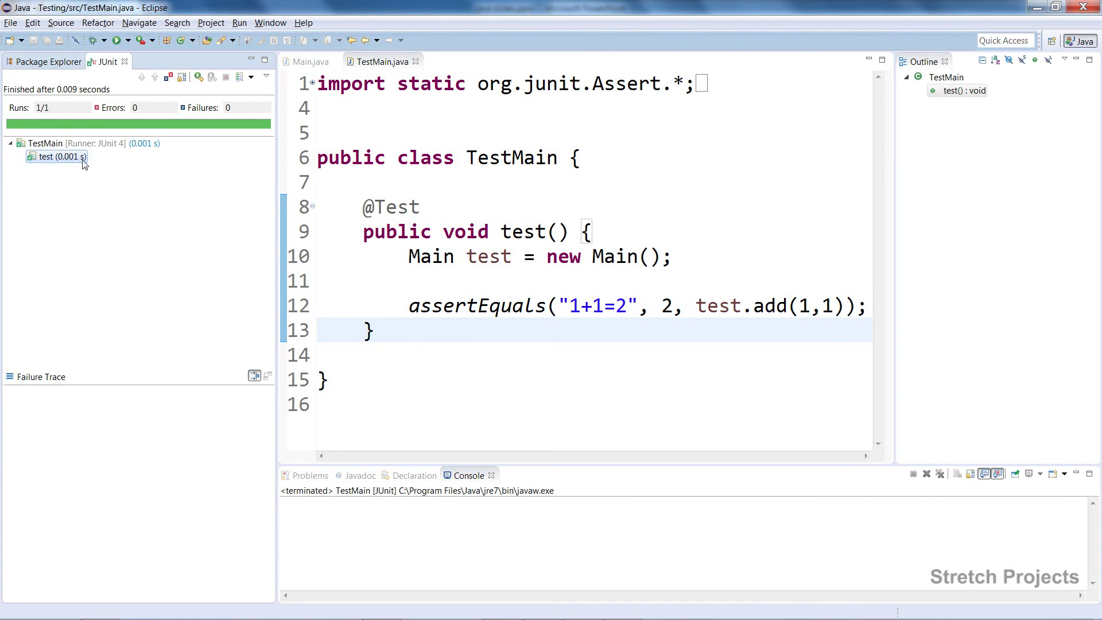
{"action": "mouse_move", "coordinate": [65, 166]}
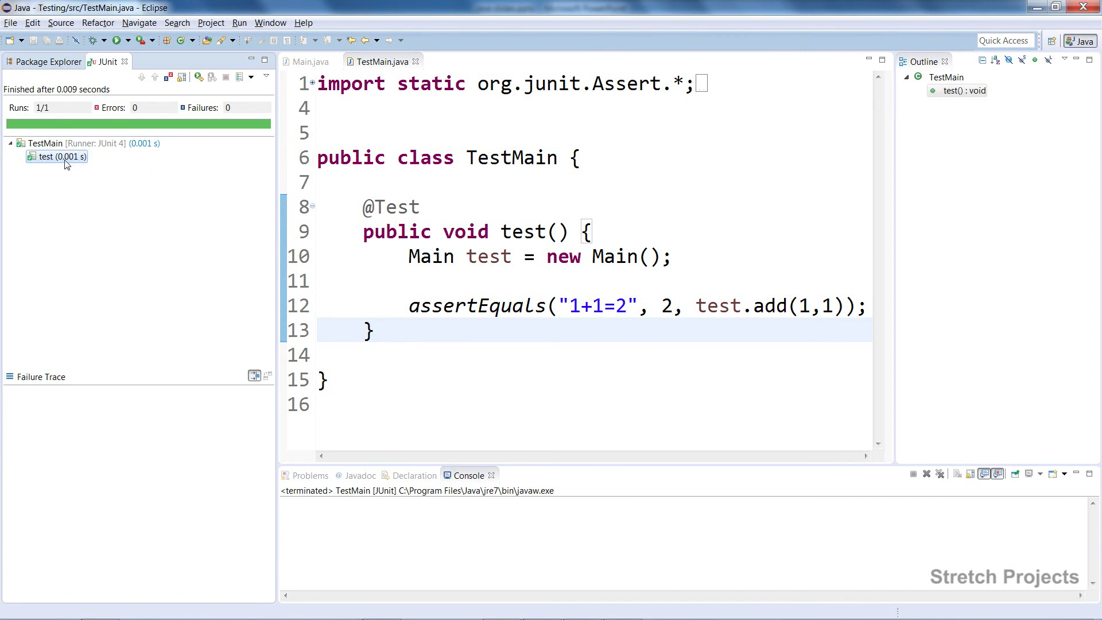
{"action": "mouse_move", "coordinate": [46, 102]}
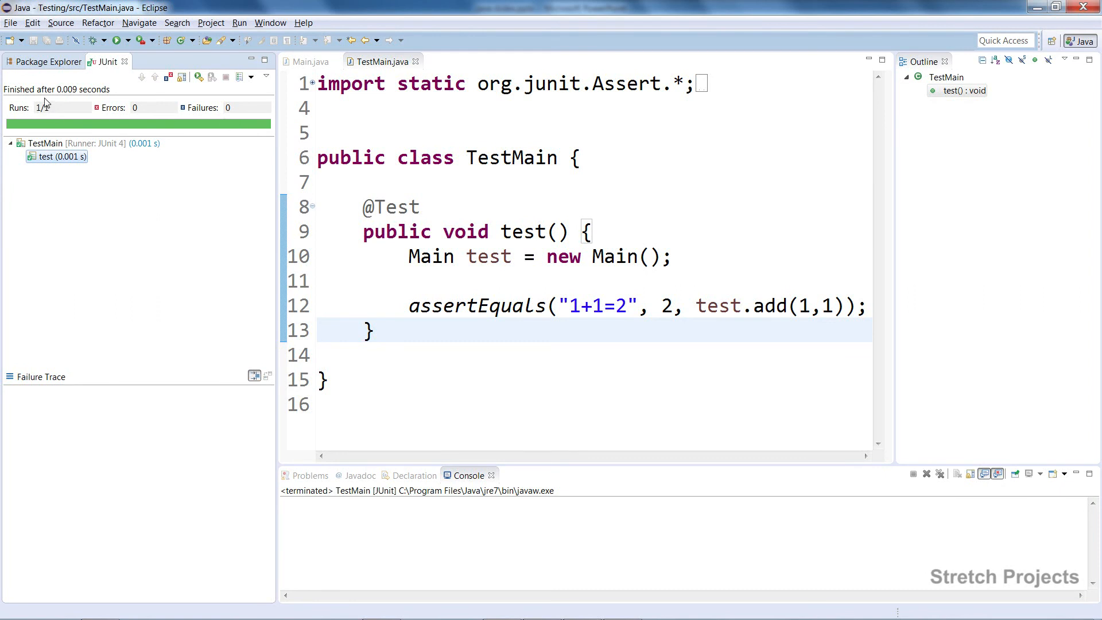
{"action": "mouse_move", "coordinate": [137, 109]}
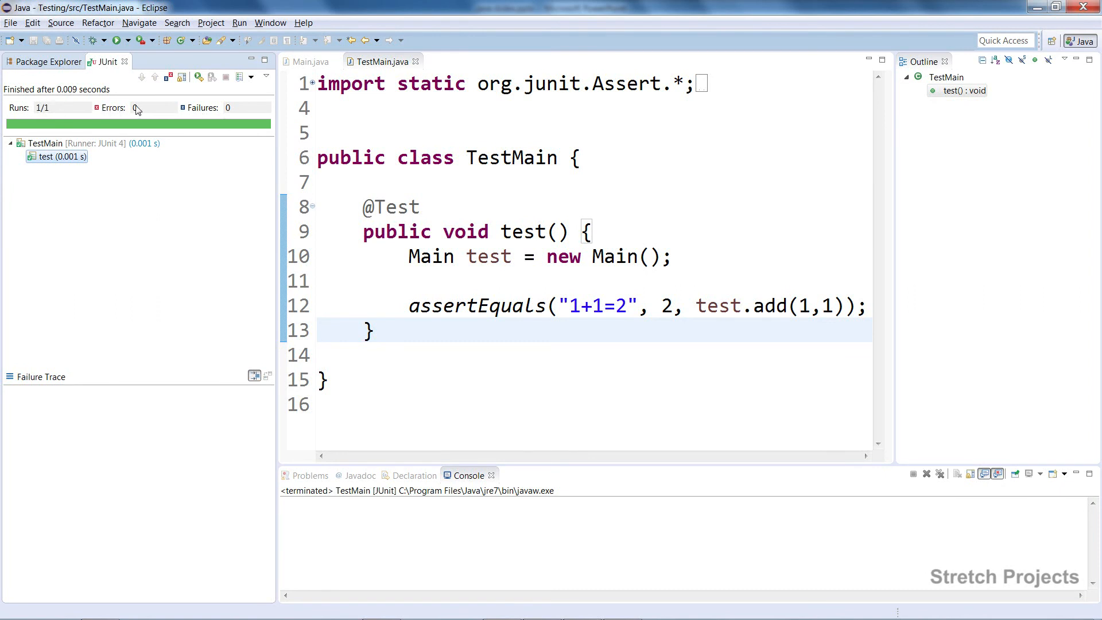
{"action": "mouse_move", "coordinate": [285, 128]}
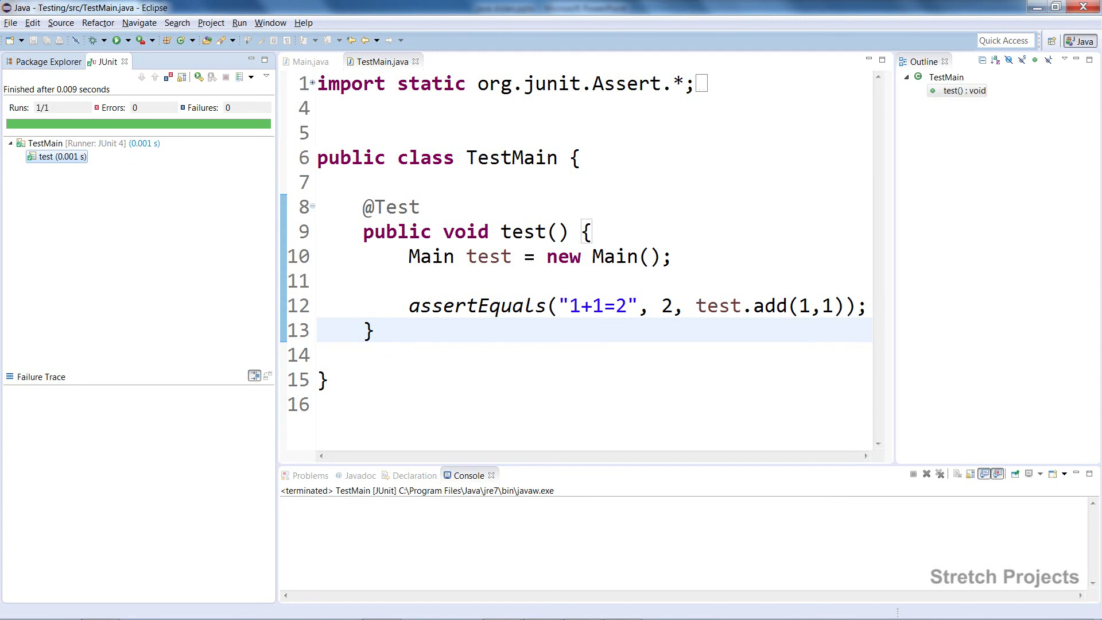
Step: Expect 3 from test.add(1,1), rerun TestMain and view the 'expected 3 but was 2' failure trace
{"action": "type", "text": "3"}
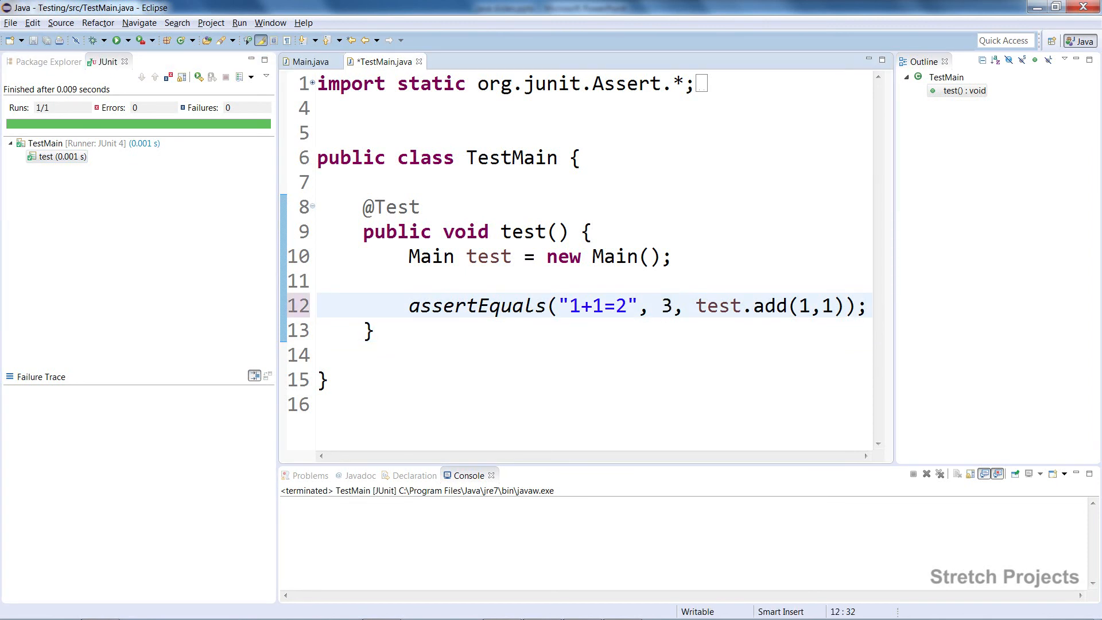
{"action": "left_click", "coordinate": [675, 305]}
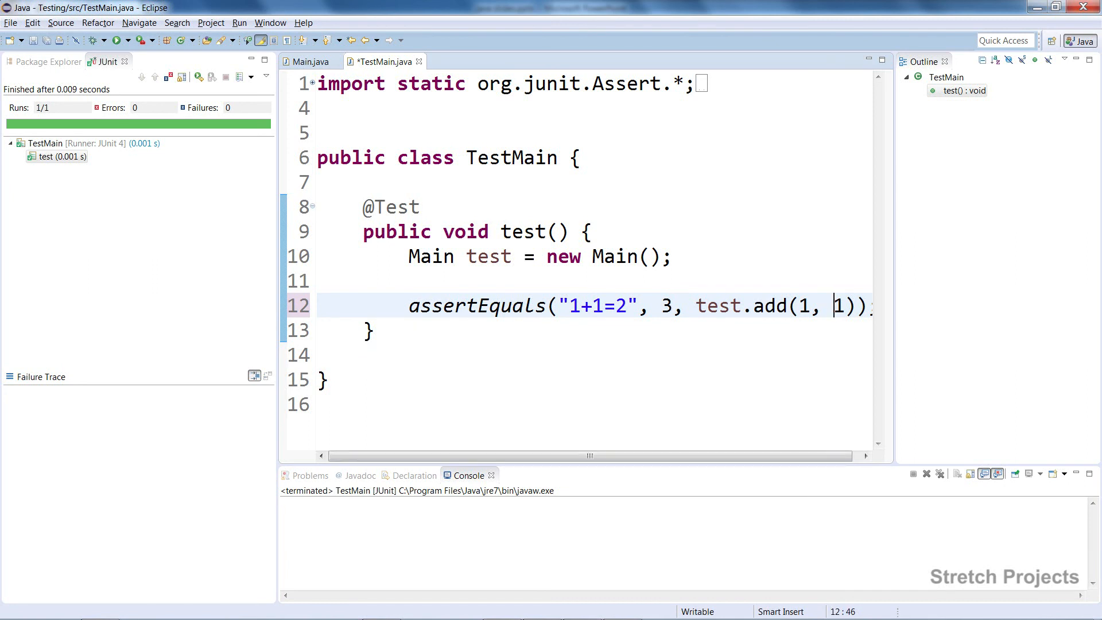
{"action": "left_click", "coordinate": [671, 306]}
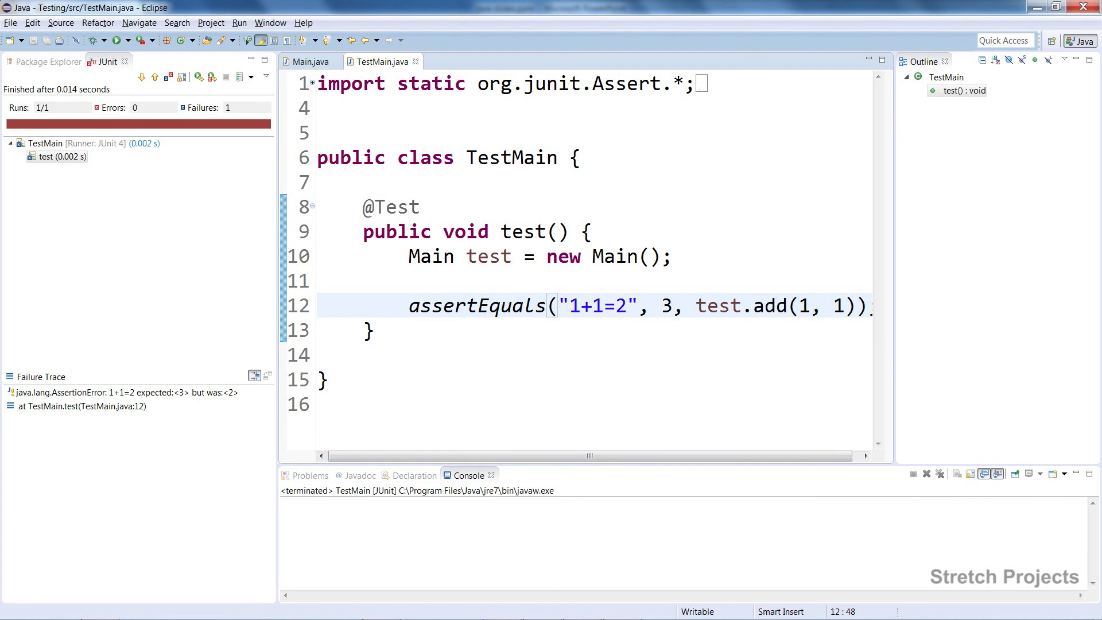
{"action": "double_click", "coordinate": [666, 306]}
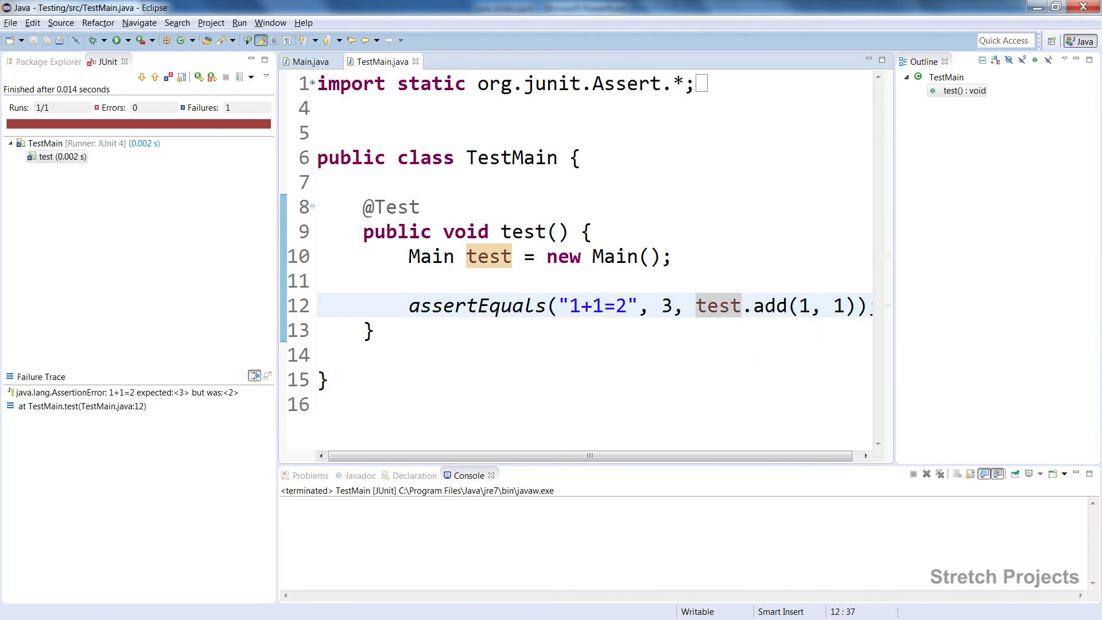
{"action": "left_click", "coordinate": [79, 406]}
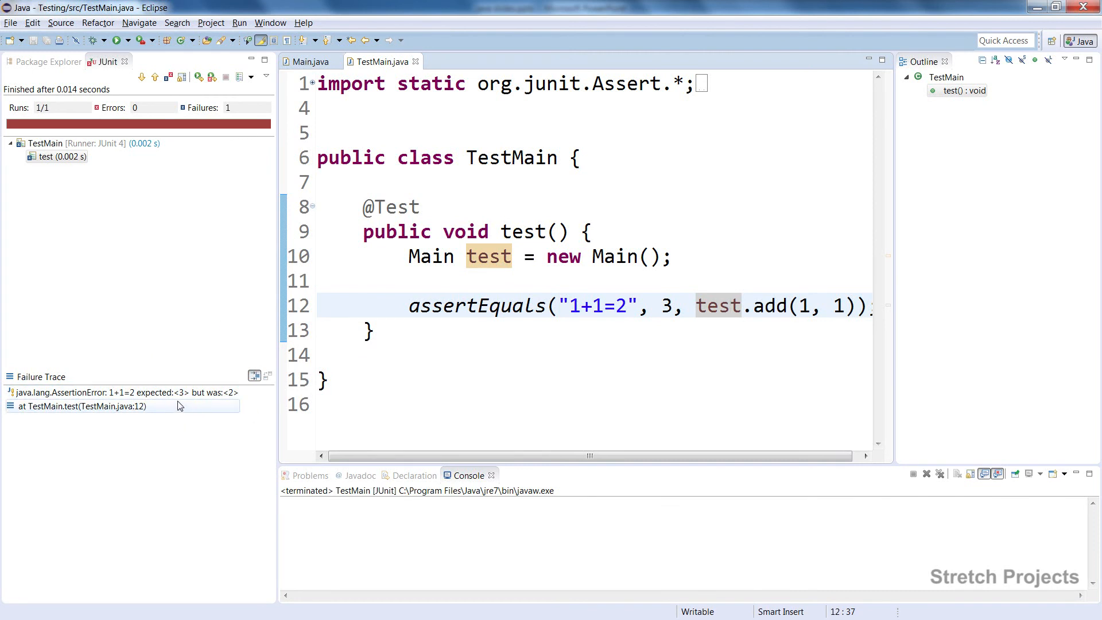
{"action": "mouse_move", "coordinate": [189, 427]}
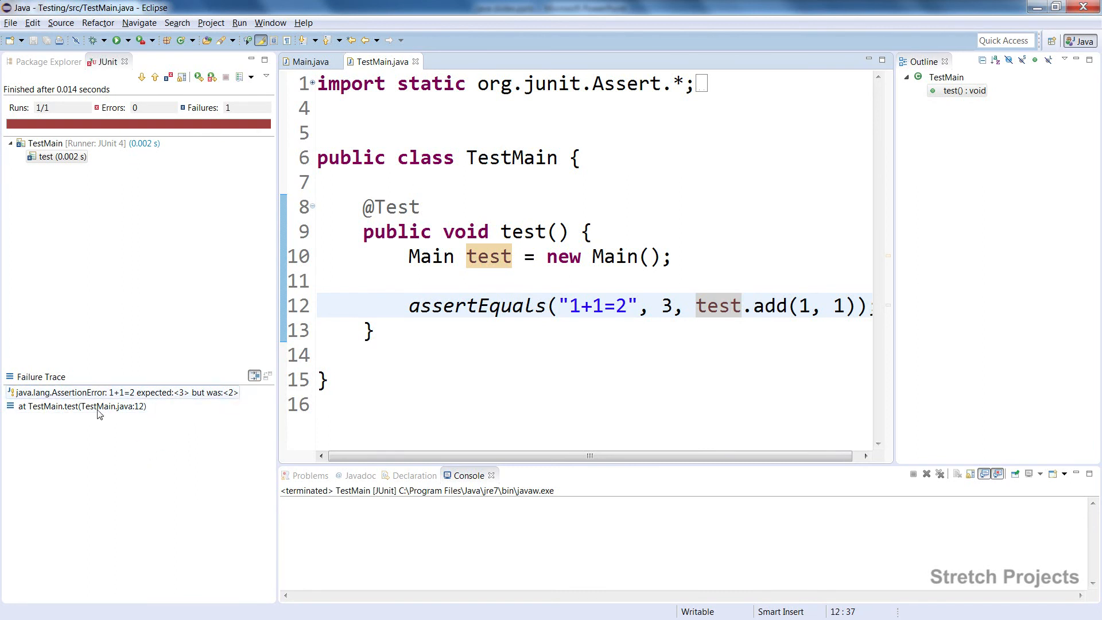
{"action": "mouse_move", "coordinate": [56, 385]}
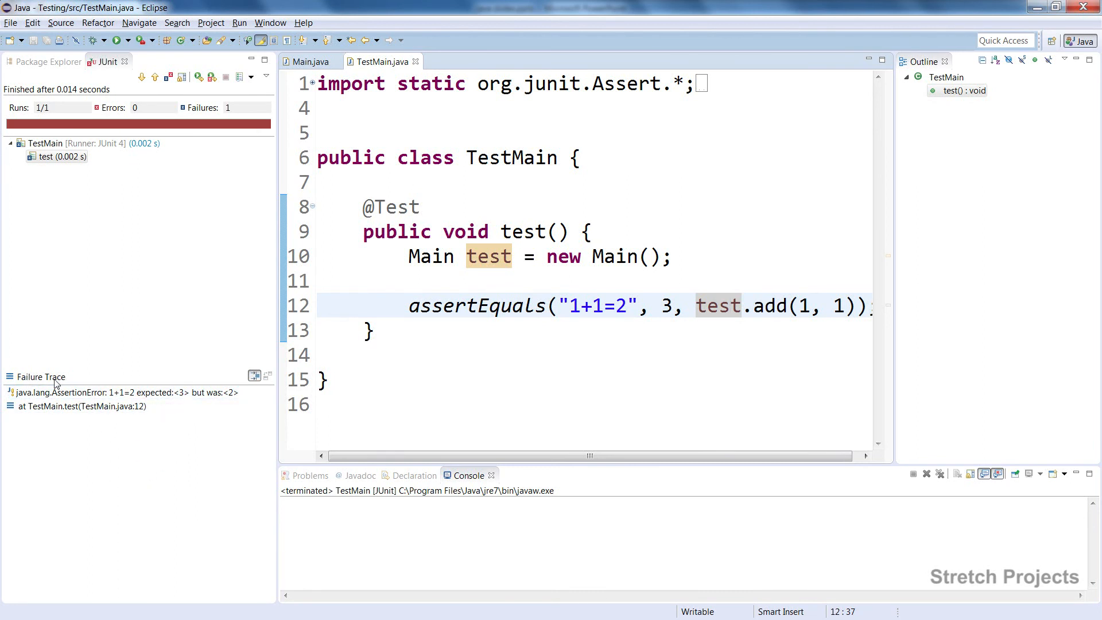
{"action": "mouse_move", "coordinate": [149, 387]}
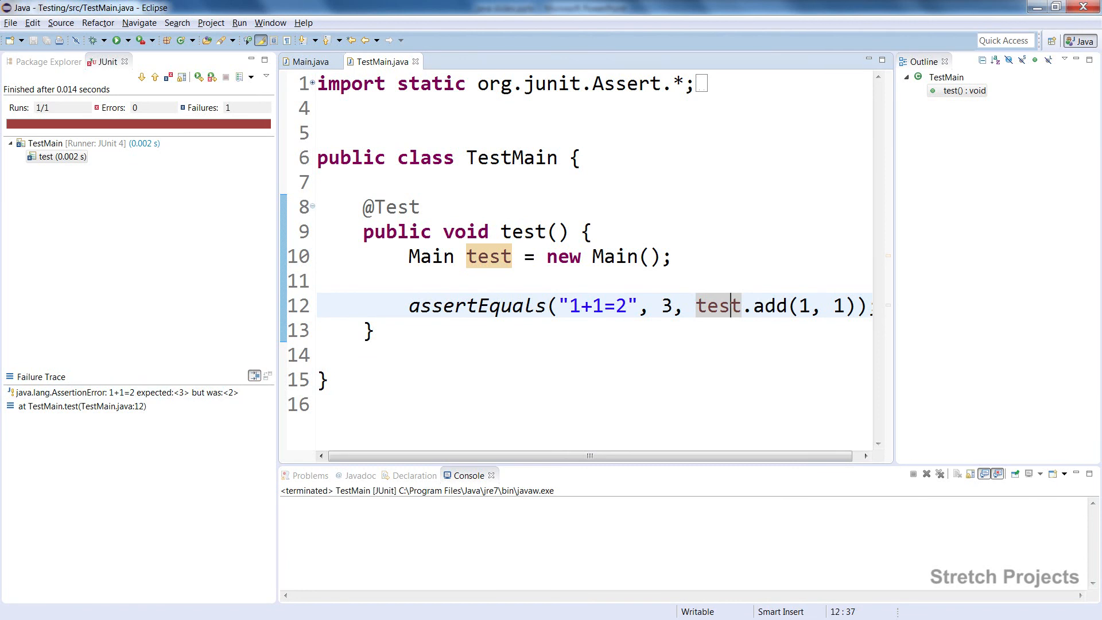
{"action": "left_click", "coordinate": [446, 305]}
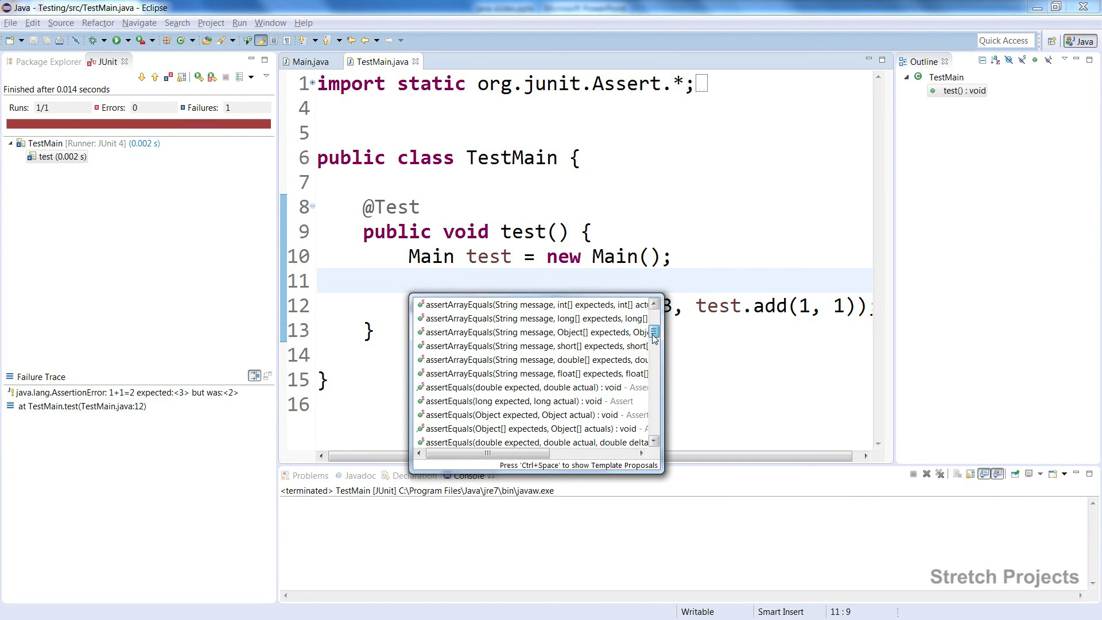
{"action": "scroll", "scroll_direction": "down", "scroll_amount": 3}
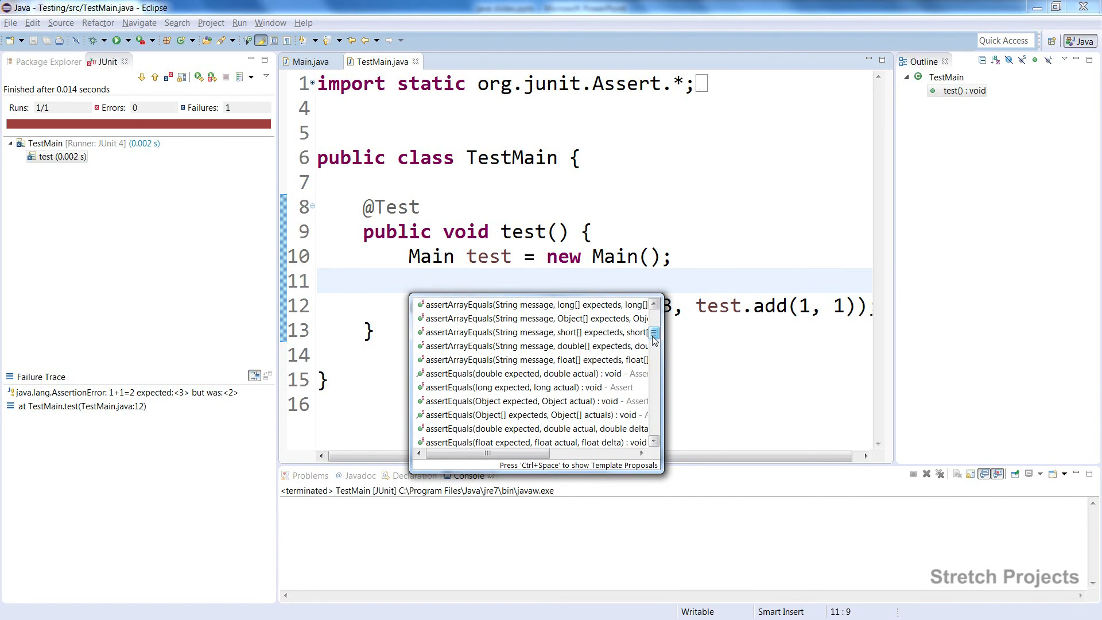
{"action": "scroll", "scroll_direction": "down", "scroll_amount": 3}
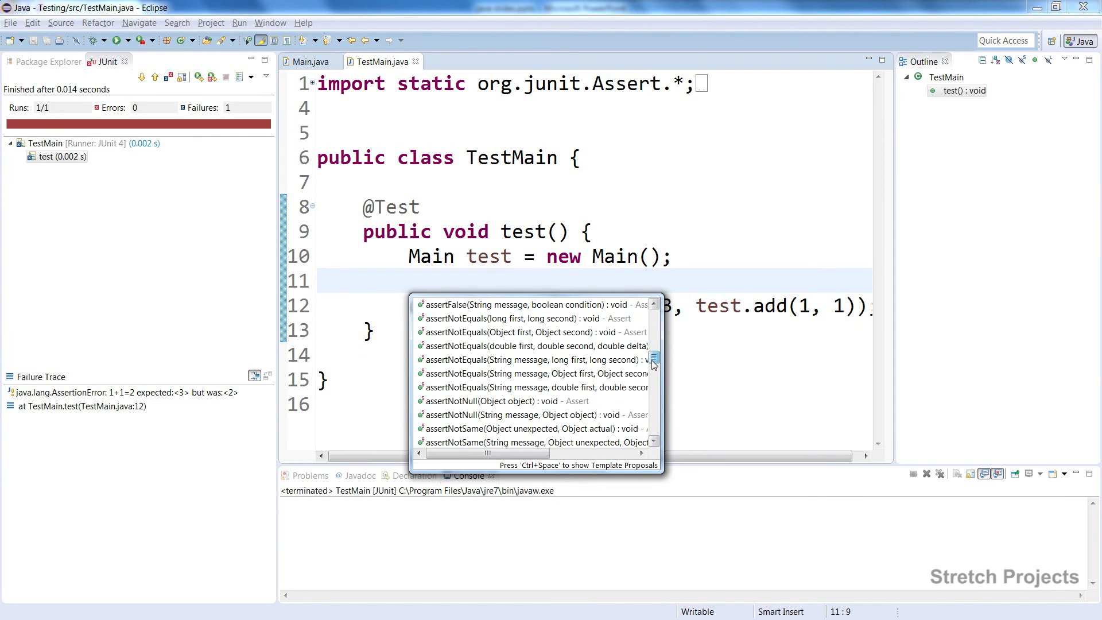
{"action": "scroll", "scroll_direction": "down", "scroll_amount": 3}
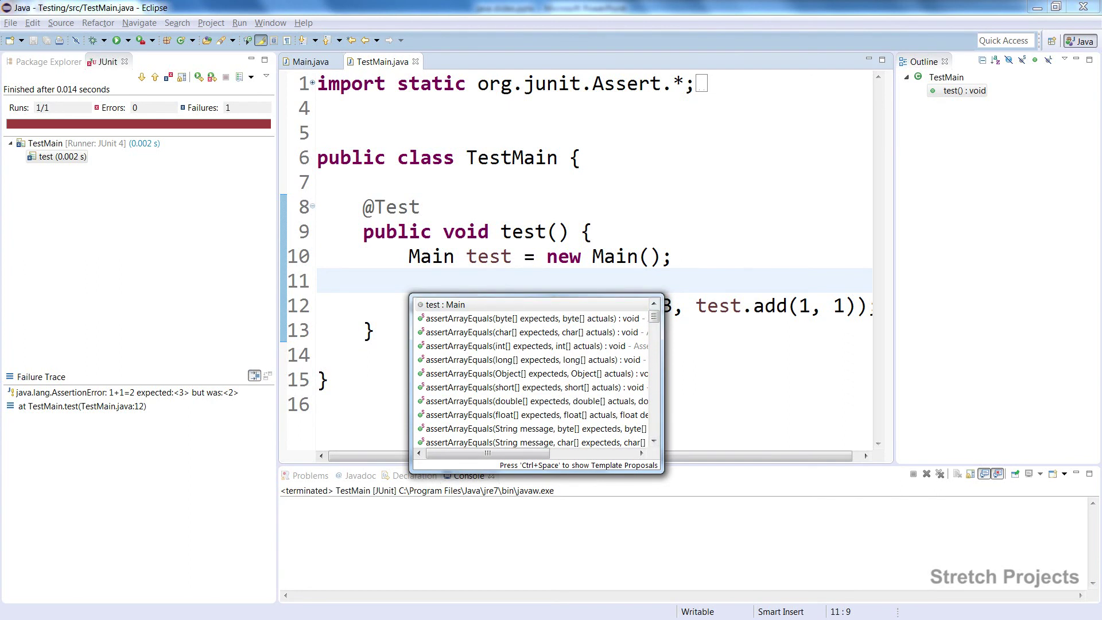
{"action": "key", "text": "Escape"}
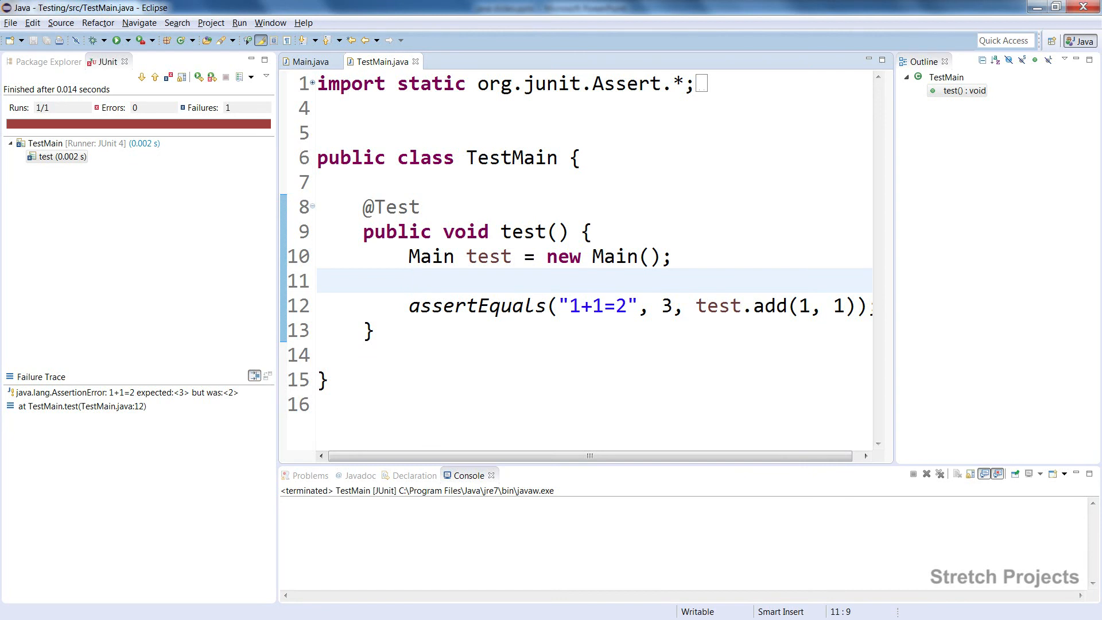
{"action": "left_click", "coordinate": [411, 281]}
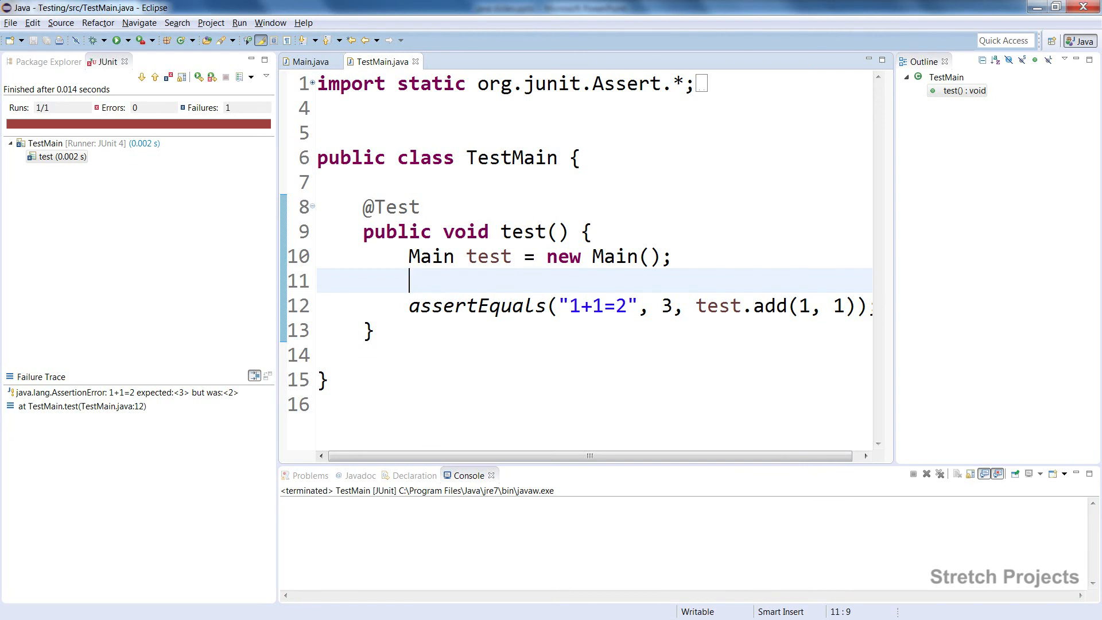
{"action": "mouse_move", "coordinate": [476, 306]}
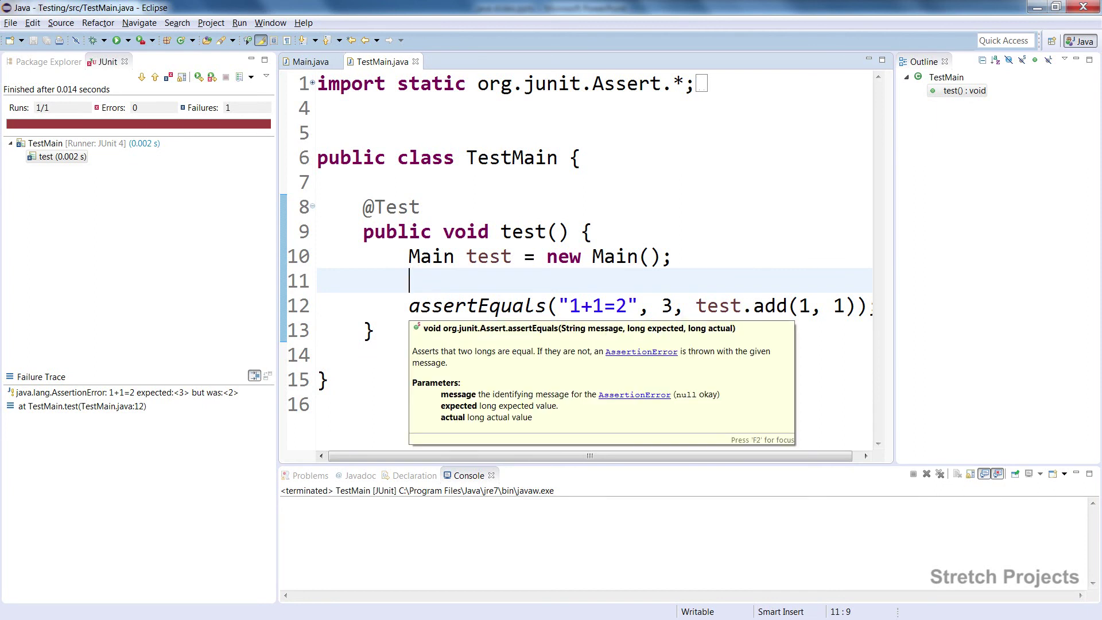